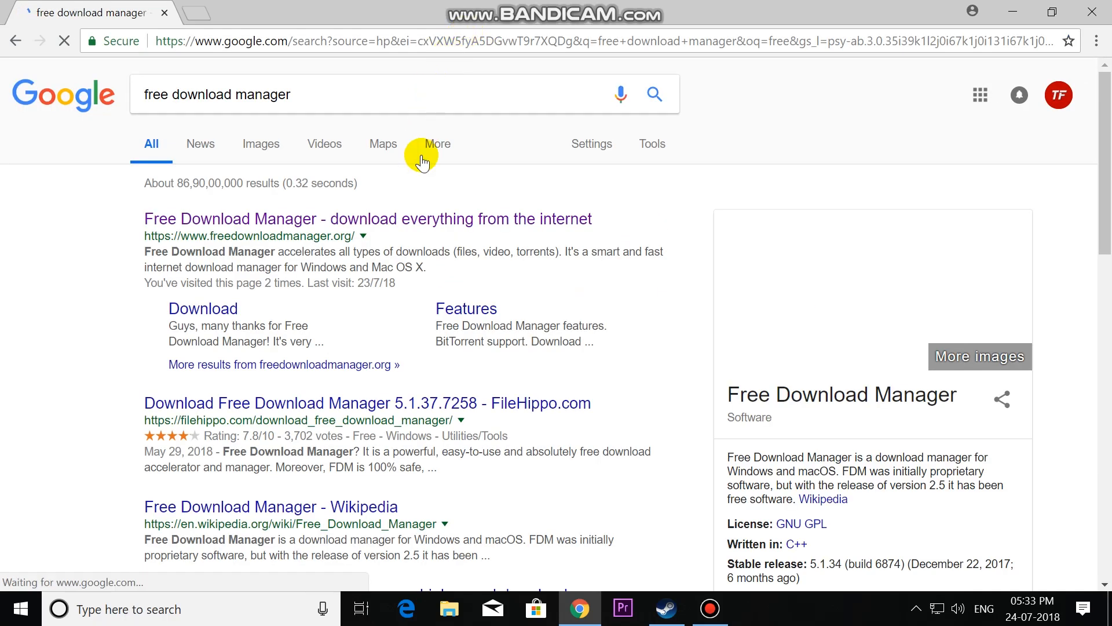
Step: Go from the Google result to the official FDM site and its Windows download page
left_click(367, 219)
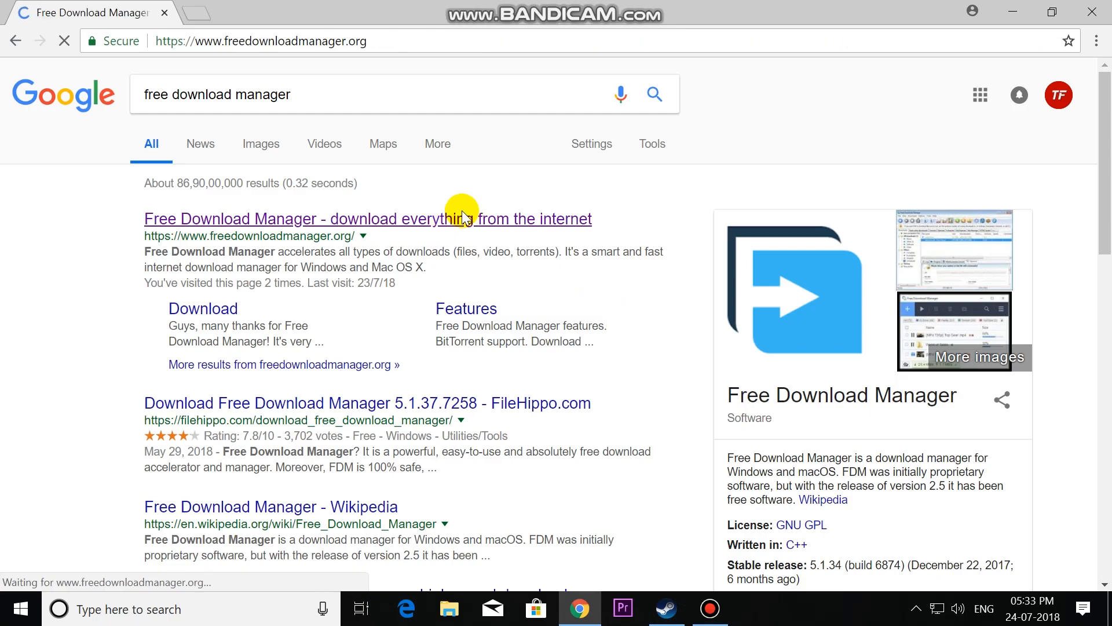
left_click(368, 219)
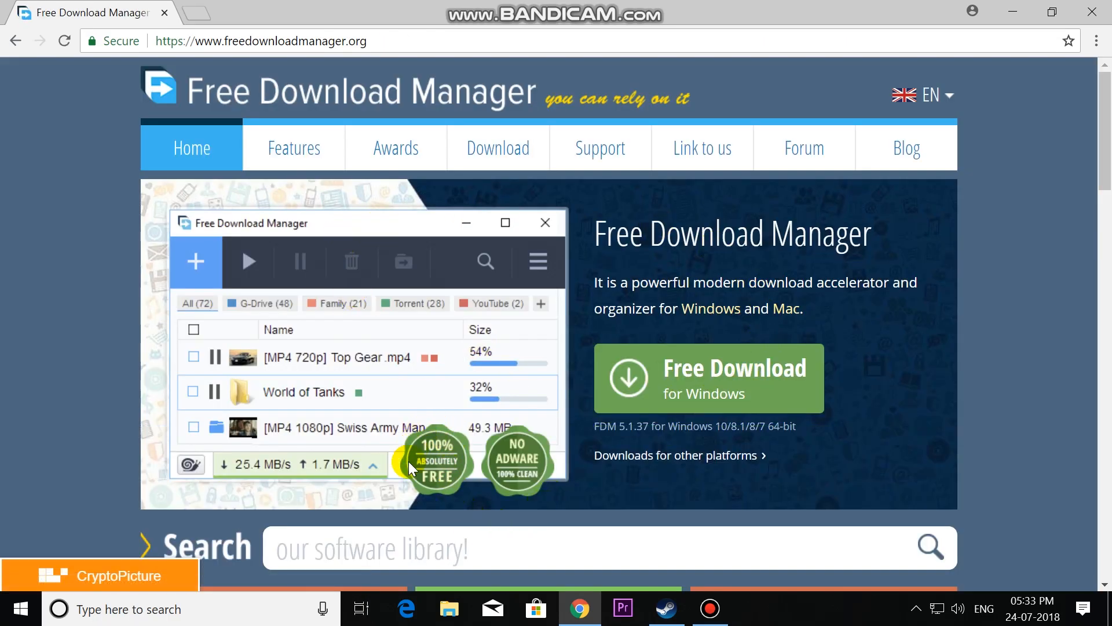
mouse_move(535, 502)
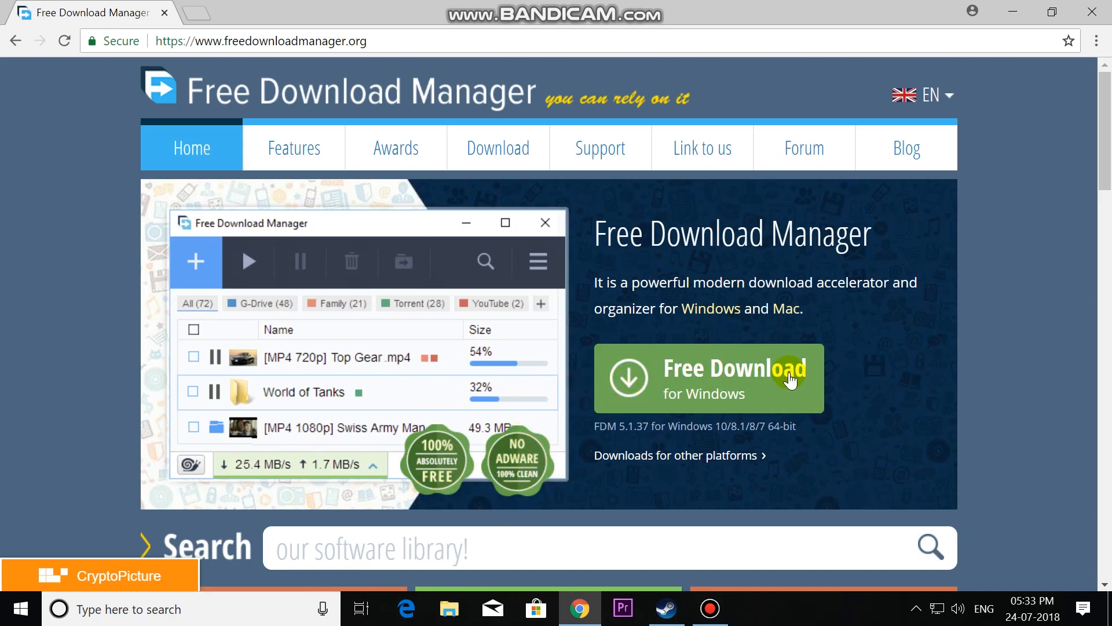
left_click(674, 454)
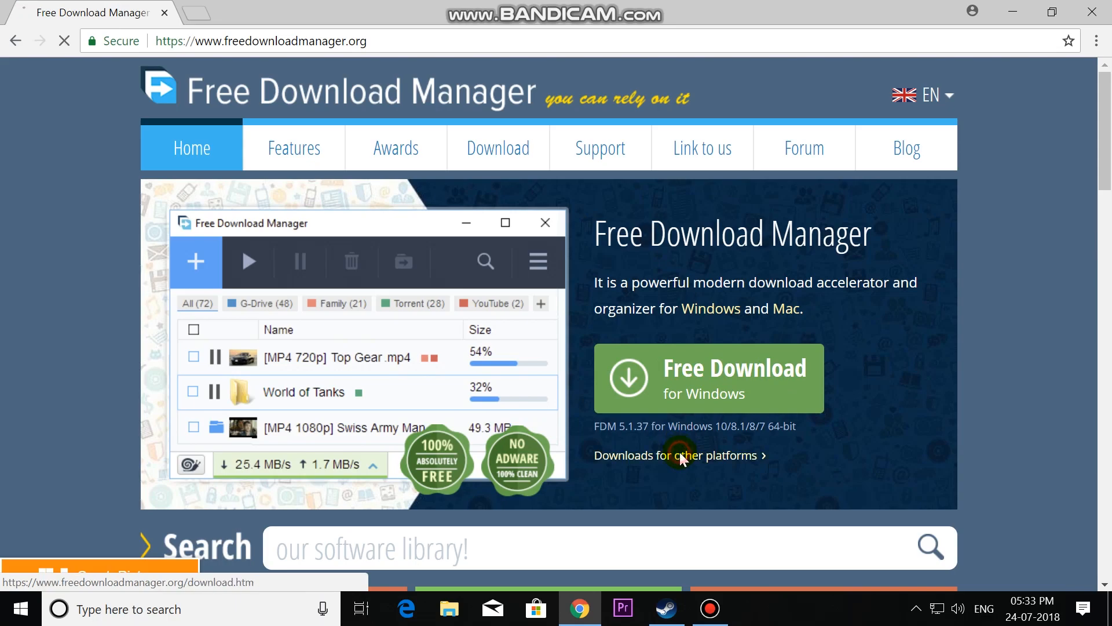
Step: Download the 64-bit Windows installer fdm5_x64_setup.exe from the Downloads for Windows section
left_click(675, 454)
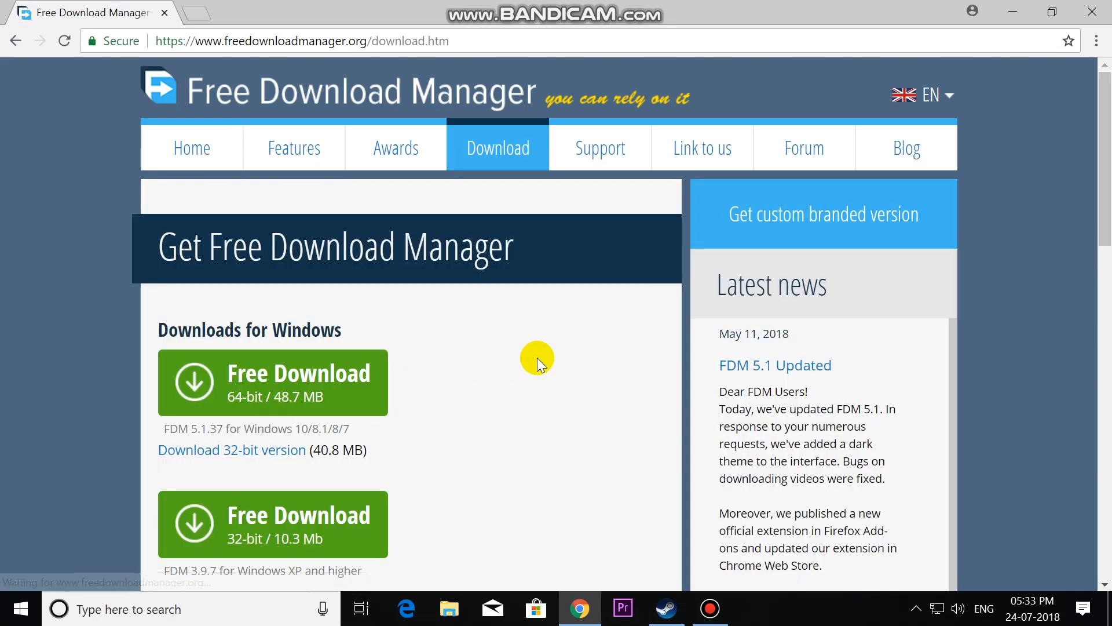
scroll("down", 3)
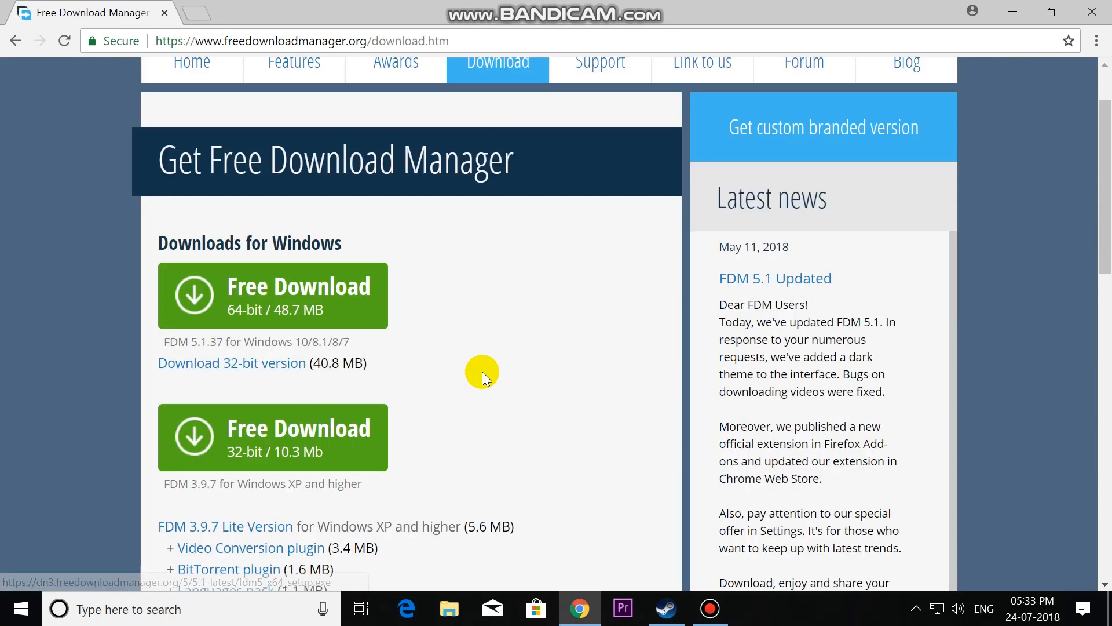
scroll("down", 3)
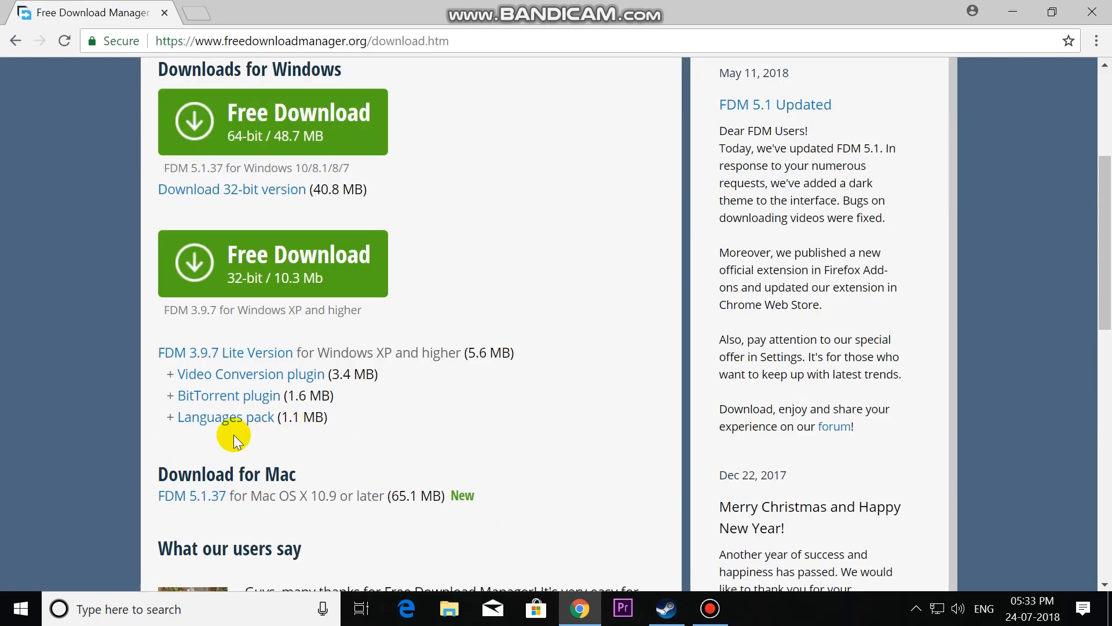
mouse_move(398, 352)
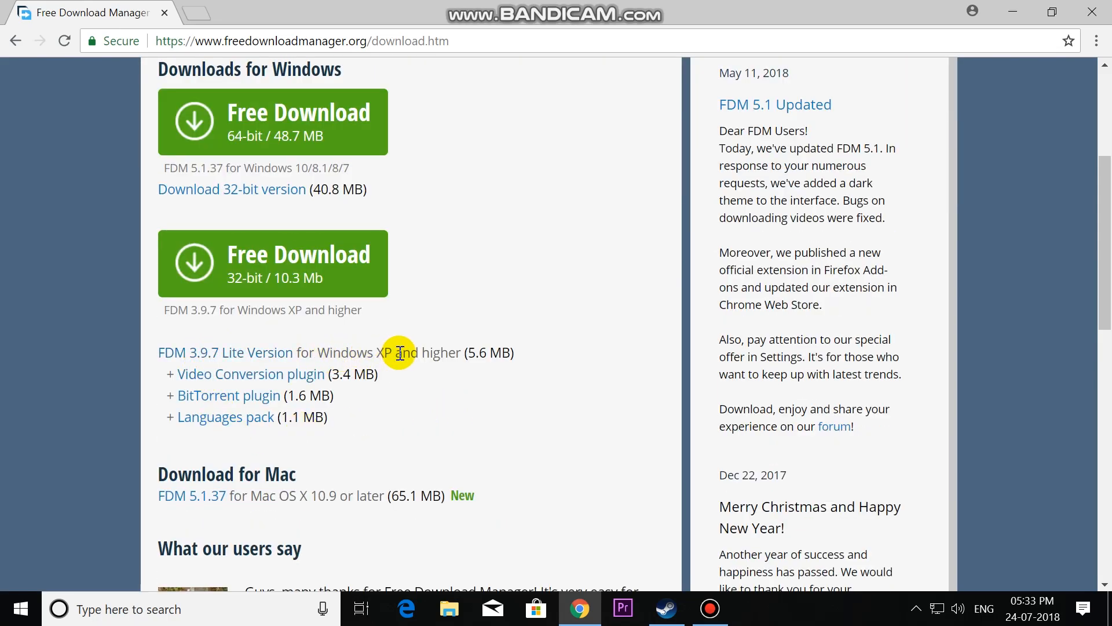
mouse_move(184, 504)
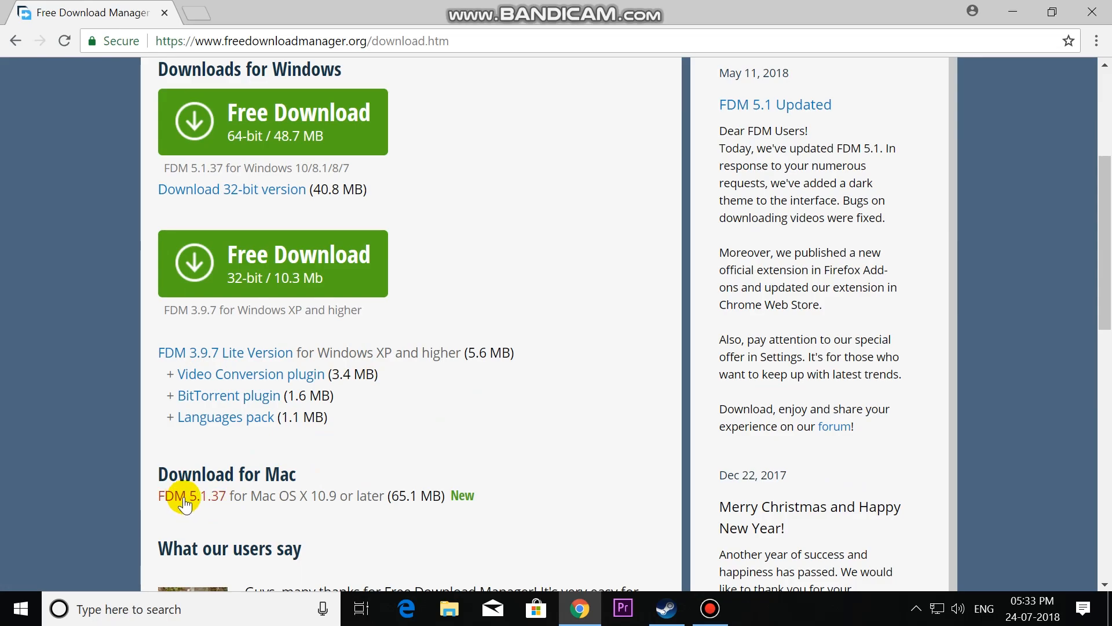
scroll("up", 3)
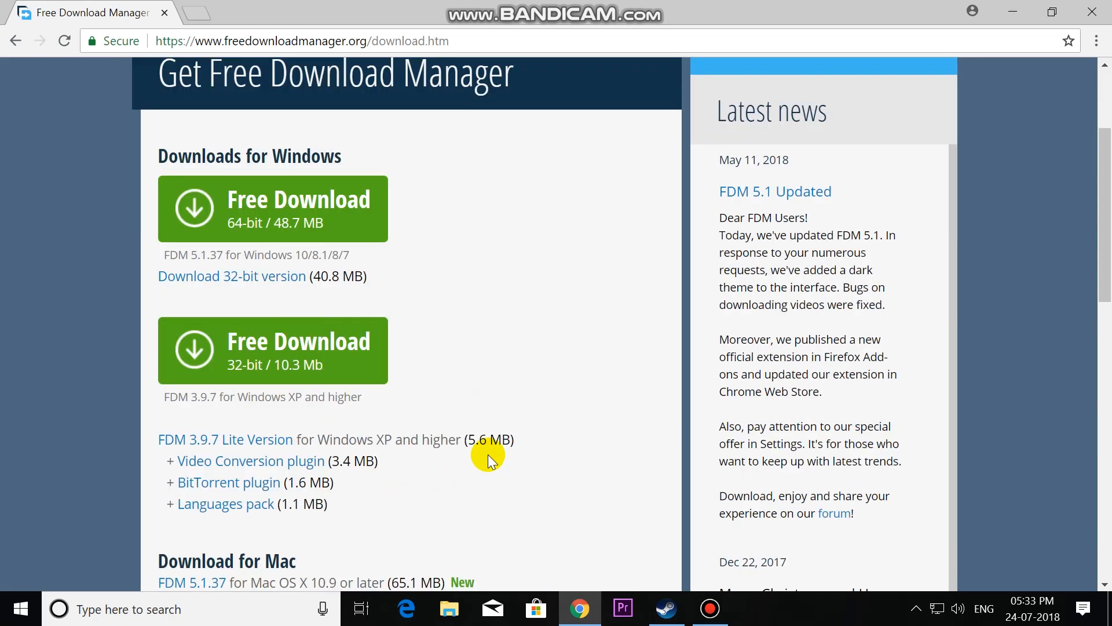
left_click(297, 208)
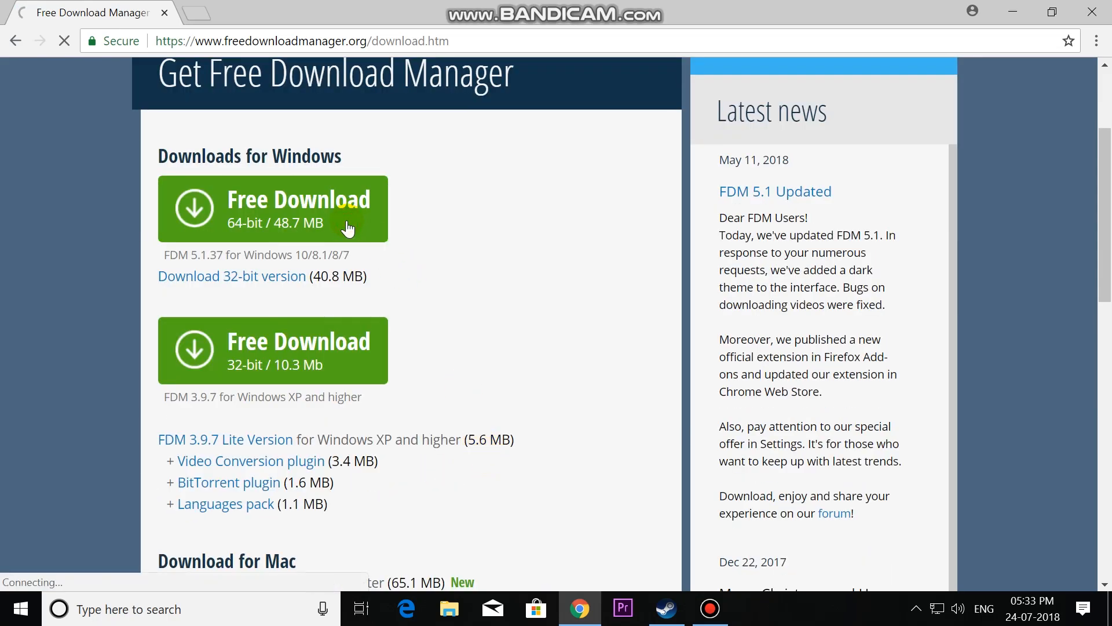
left_click(273, 209)
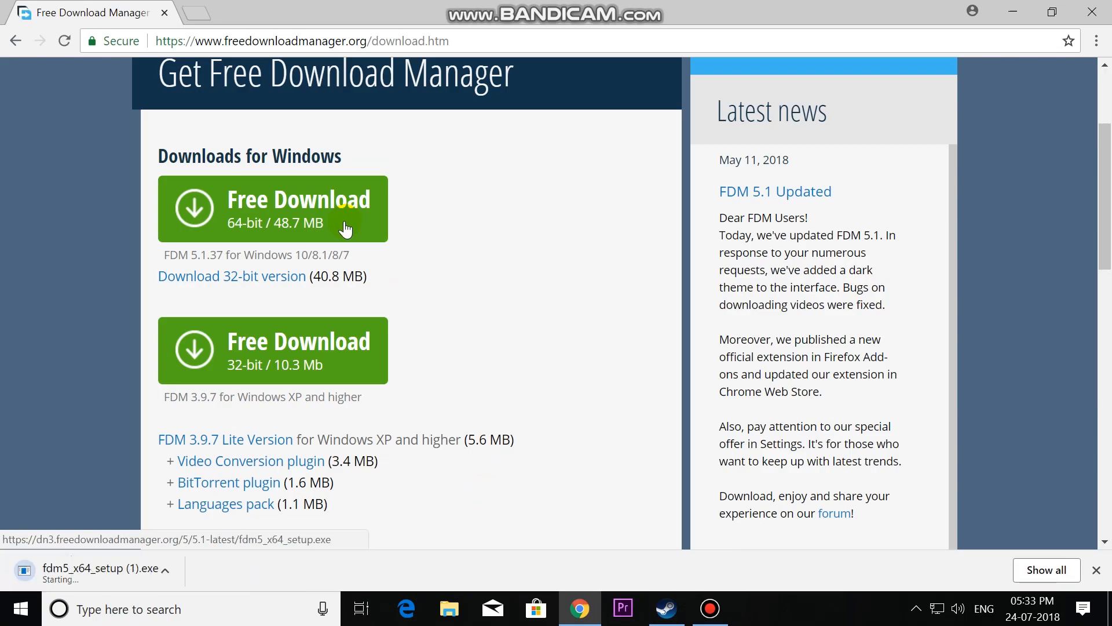
mouse_move(376, 400)
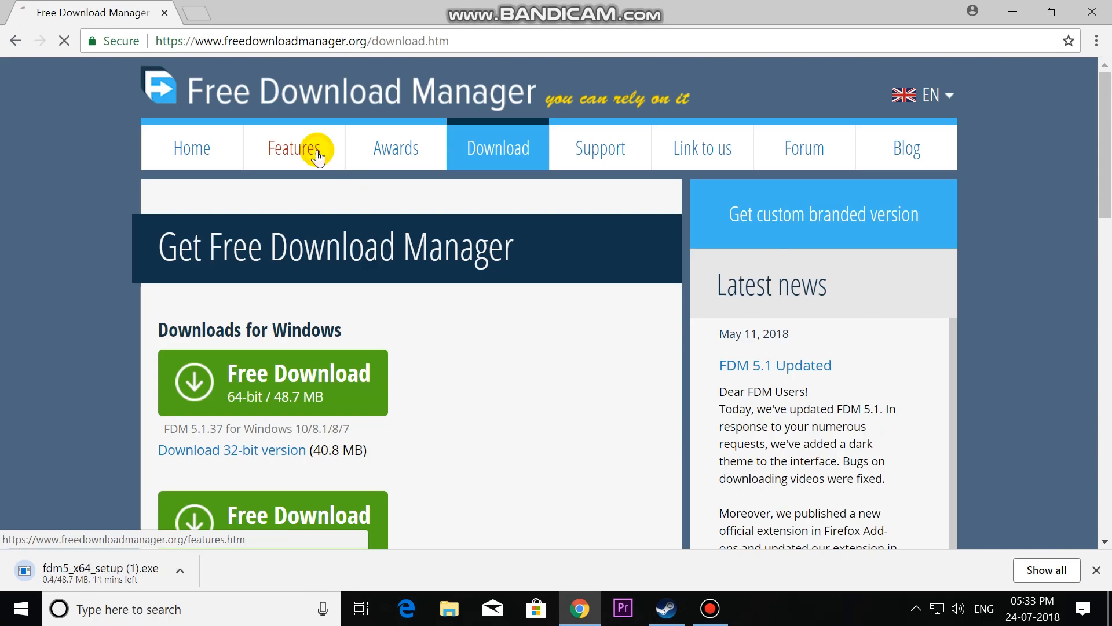
left_click(293, 149)
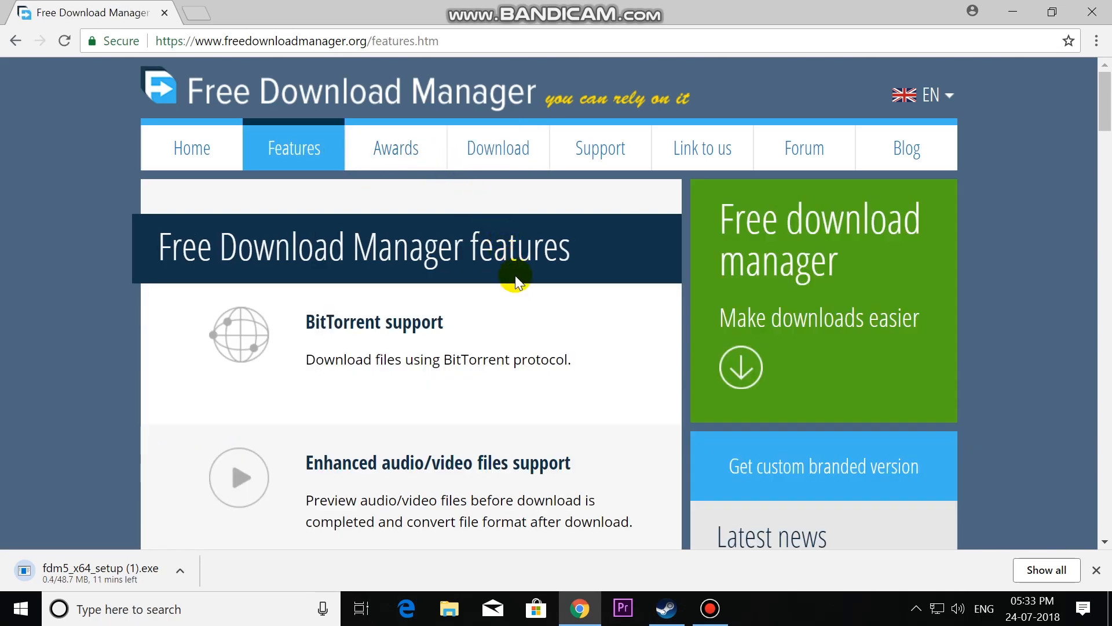
mouse_move(301, 328)
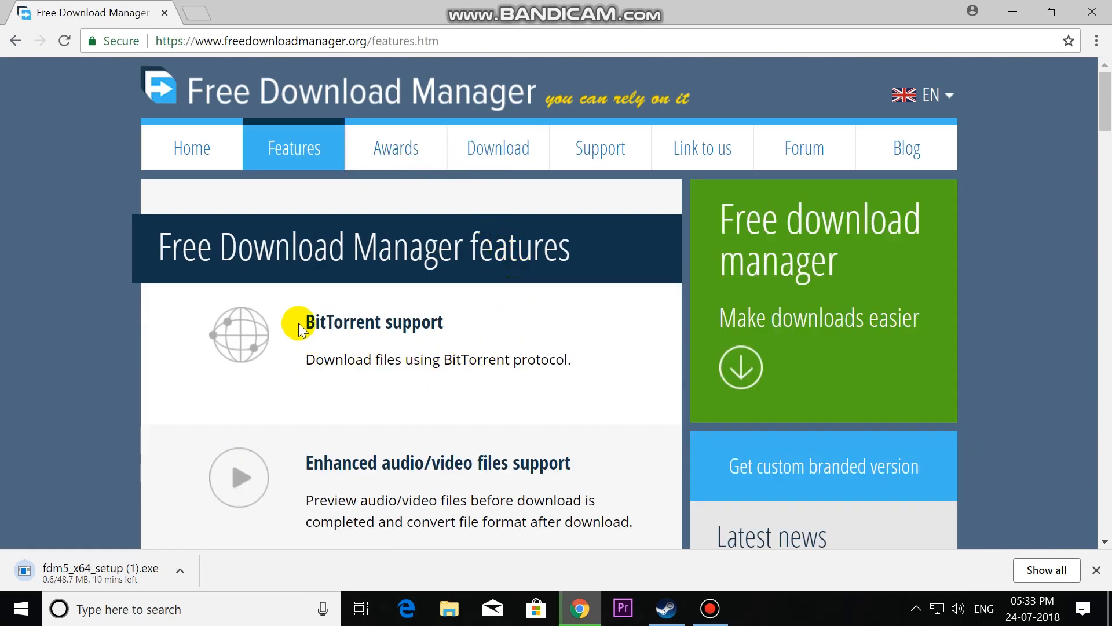
mouse_move(418, 363)
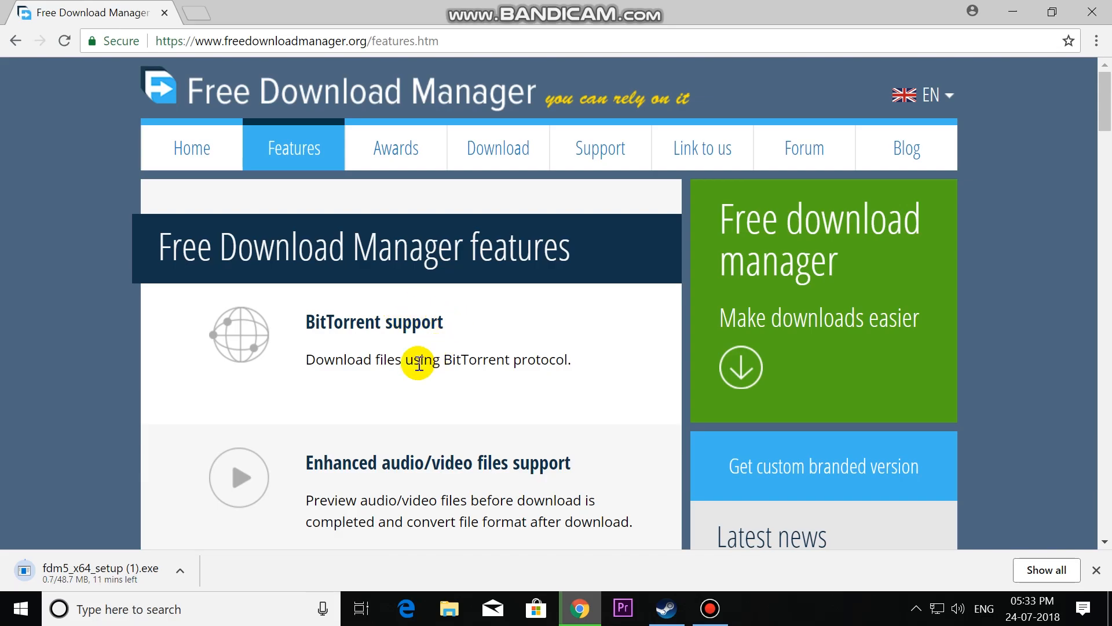
scroll("down", 3)
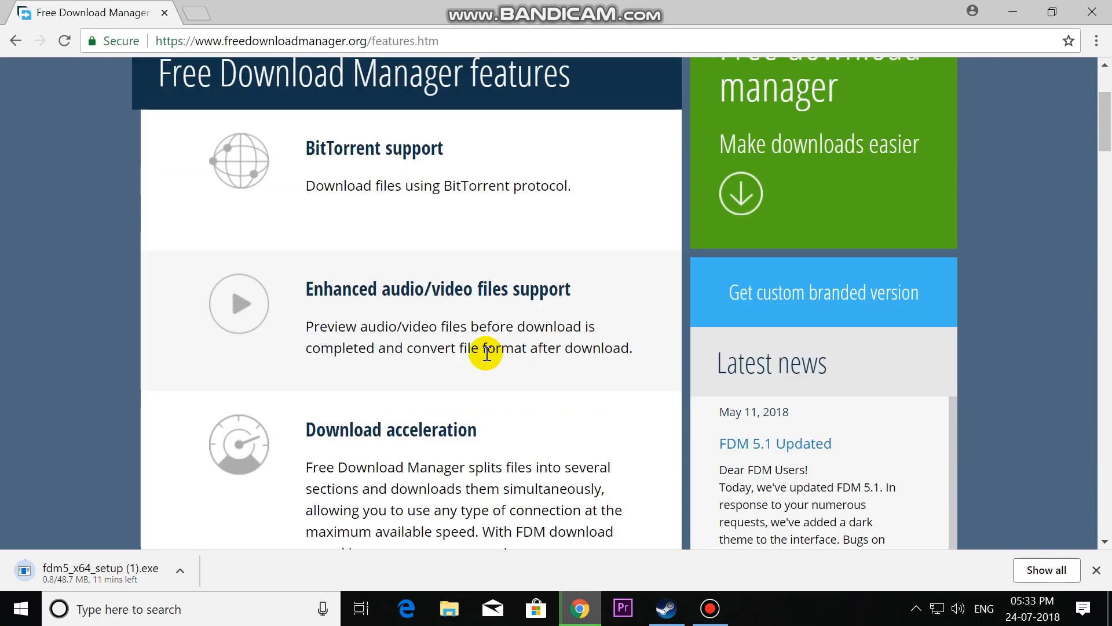
mouse_move(306, 289)
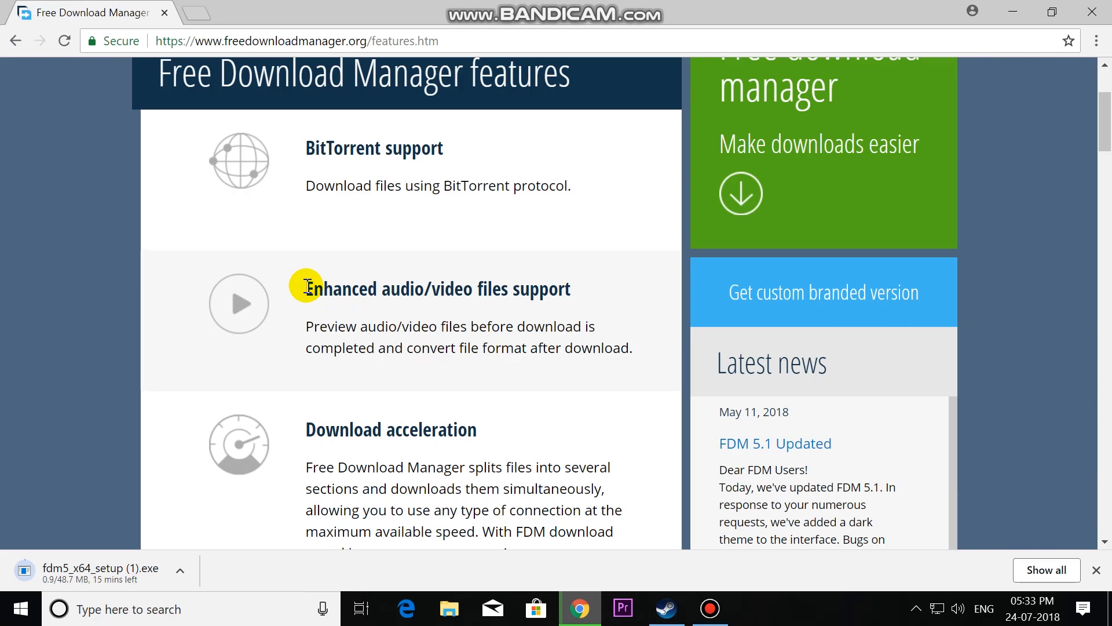
mouse_move(578, 311)
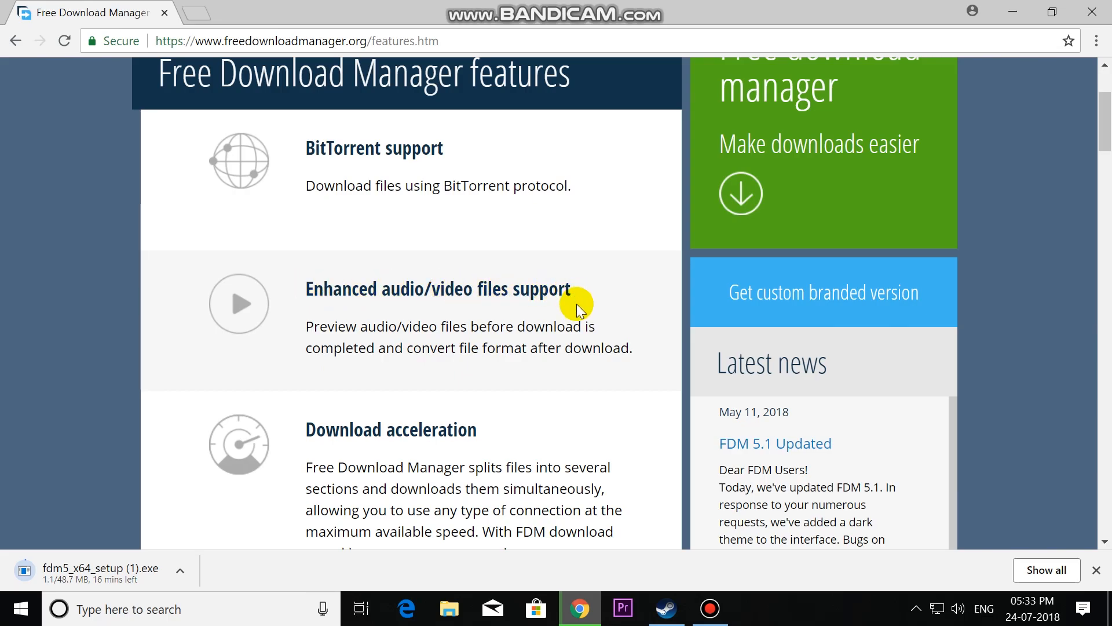
scroll("down", 3)
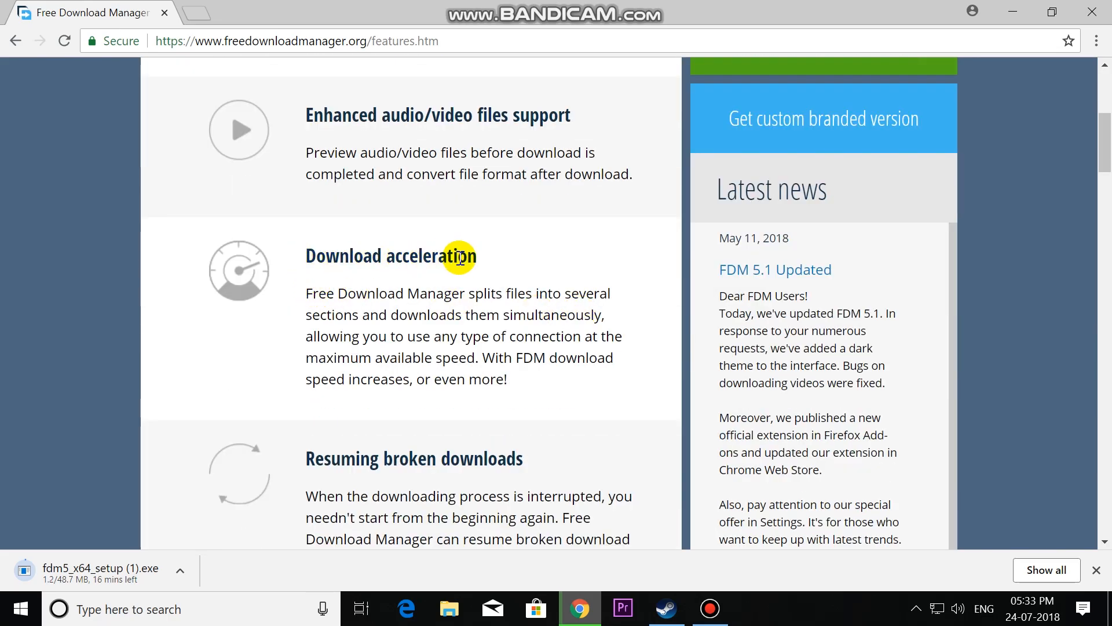
mouse_move(310, 293)
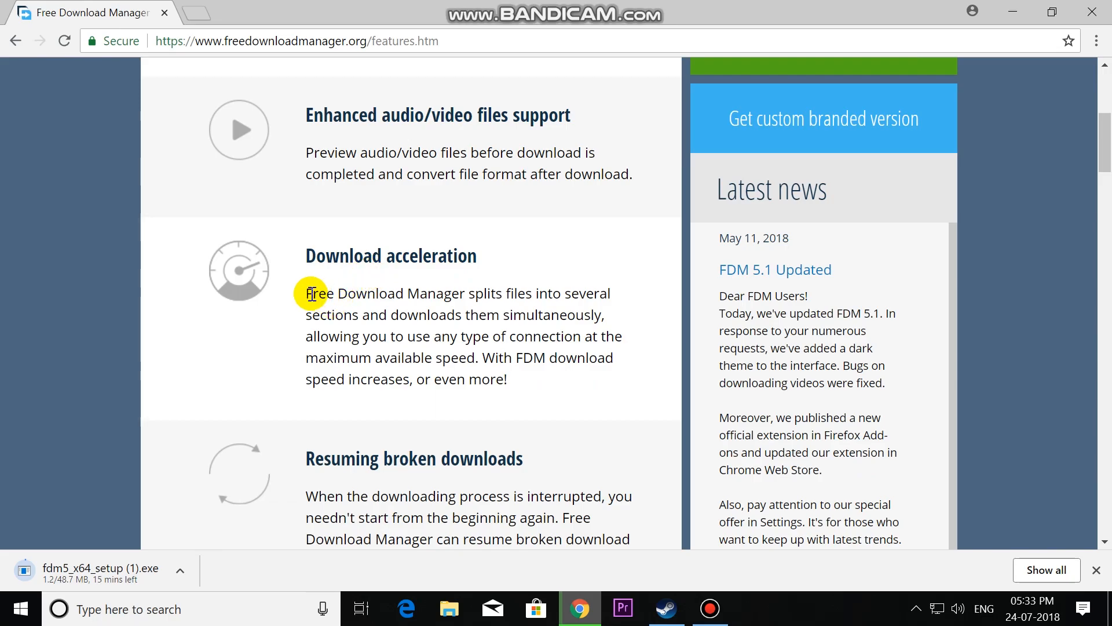
mouse_move(598, 295)
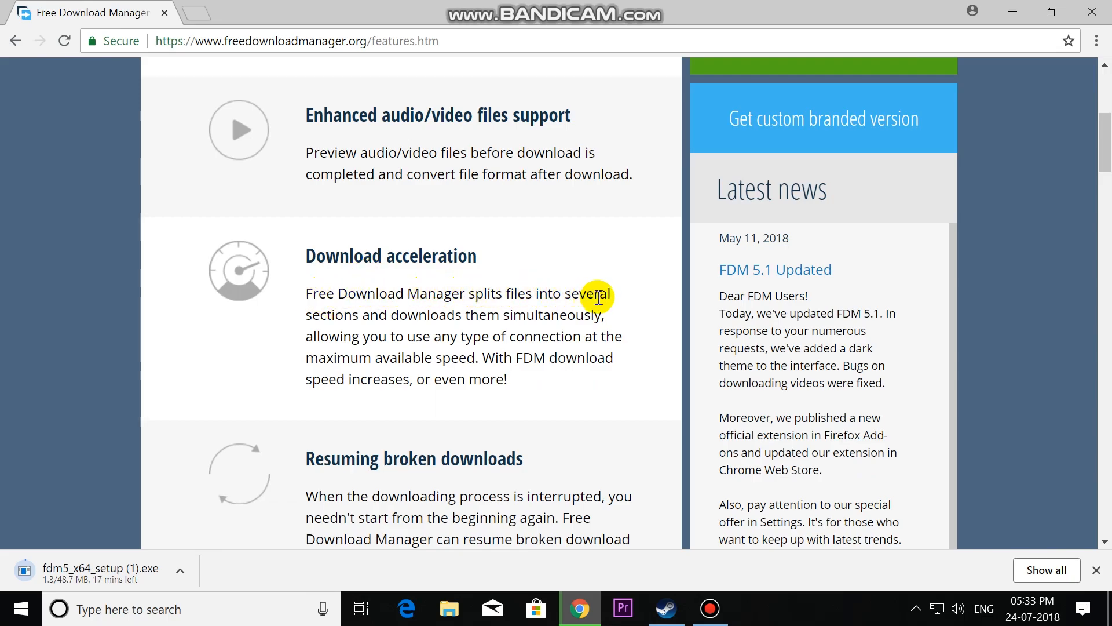
mouse_move(474, 315)
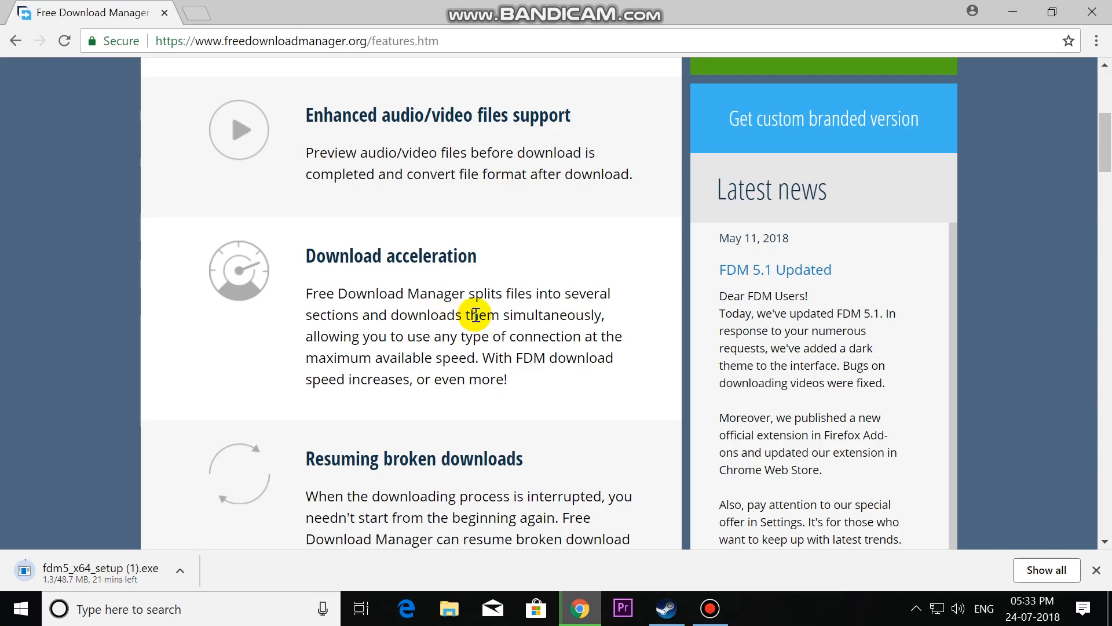
mouse_move(548, 335)
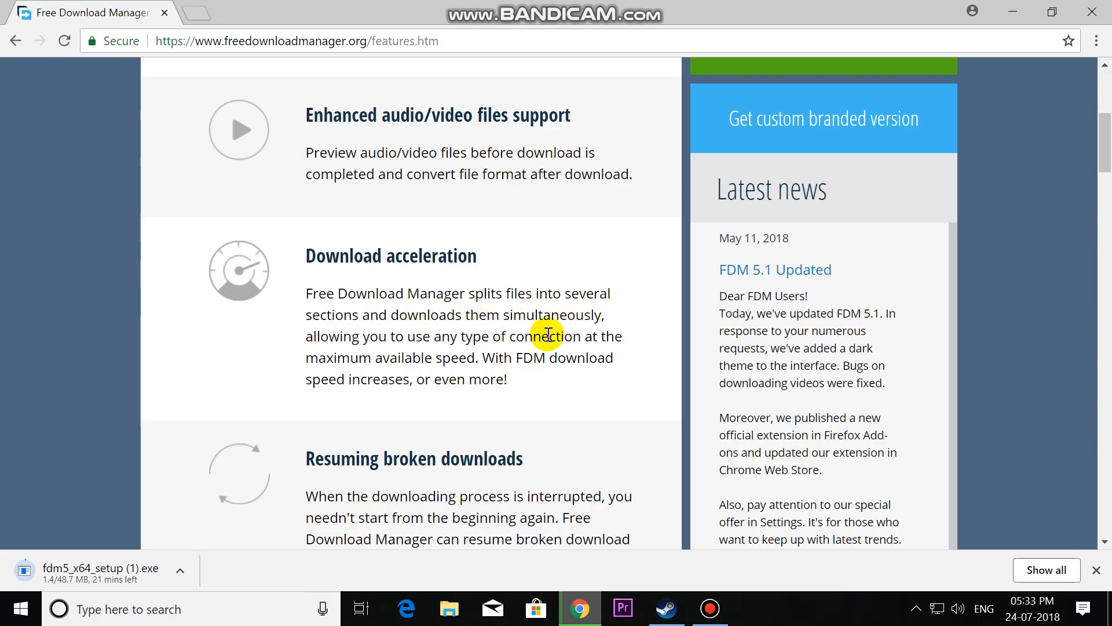
scroll("down", 3)
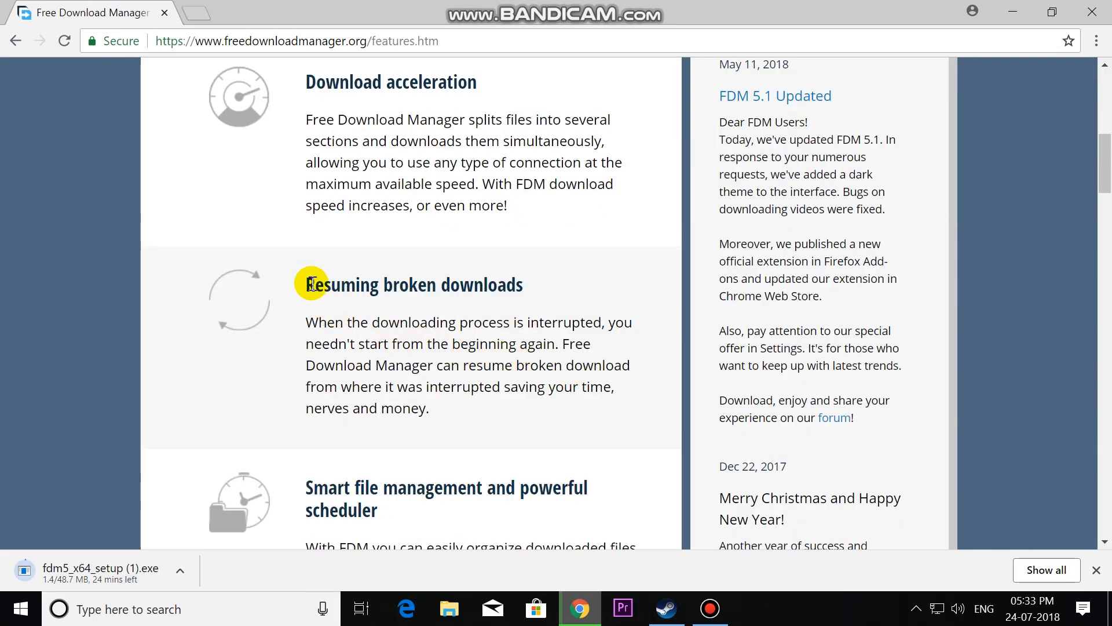
mouse_move(310, 306)
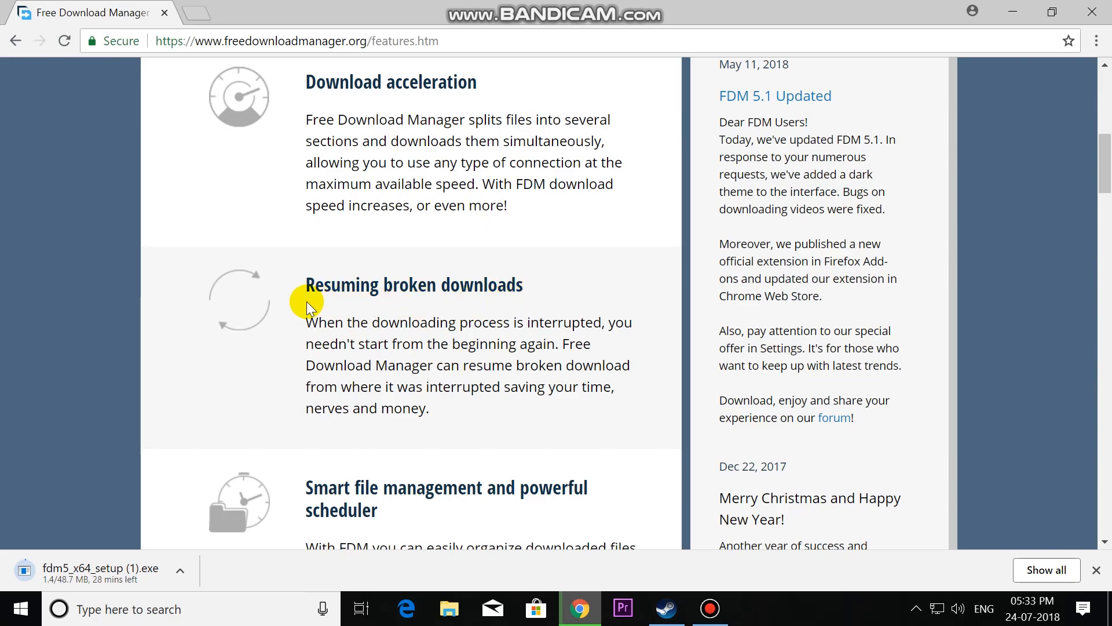
mouse_move(538, 293)
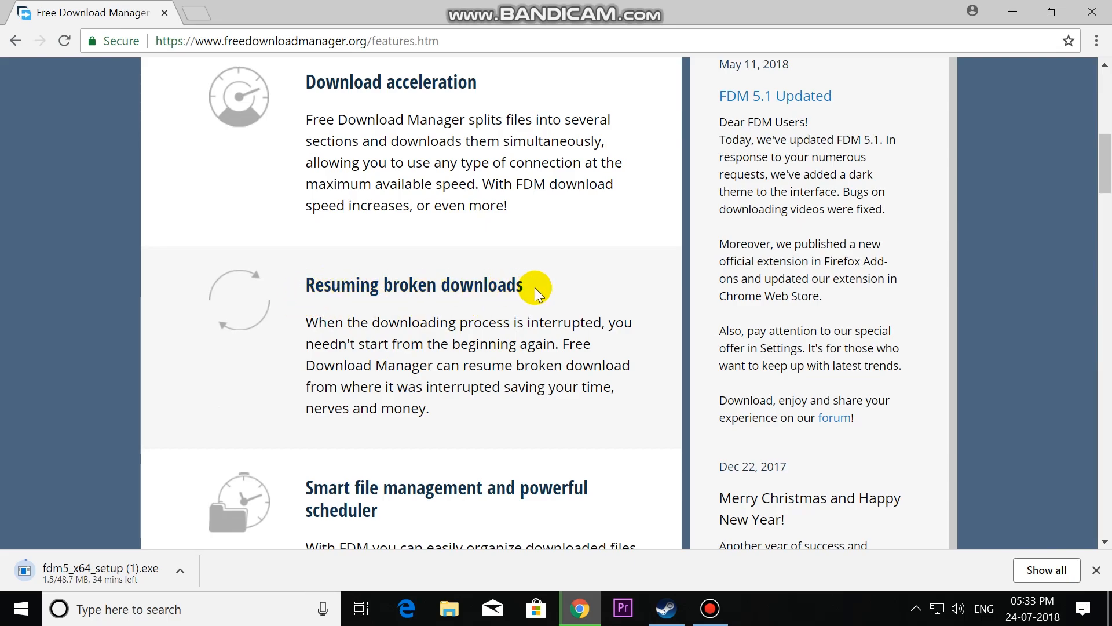
scroll("down", 3)
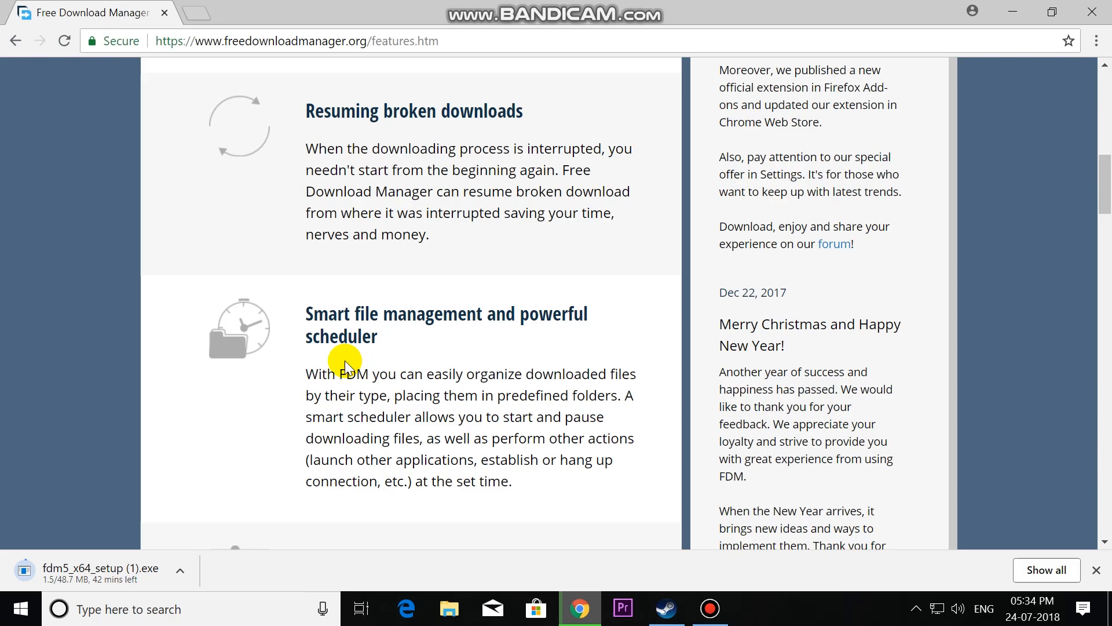
mouse_move(588, 311)
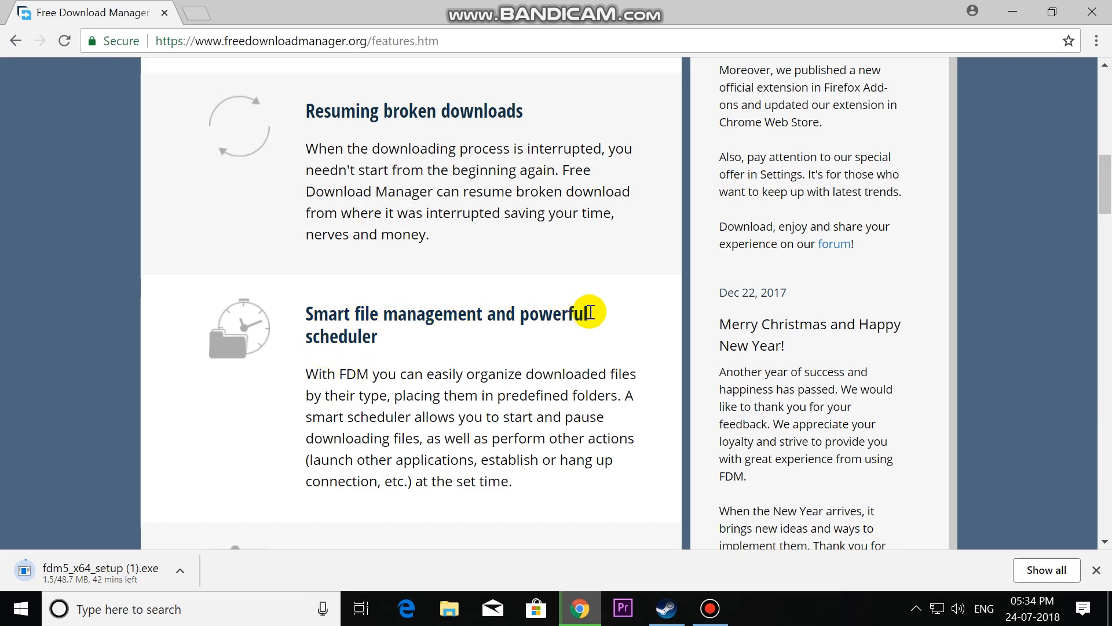
mouse_move(383, 388)
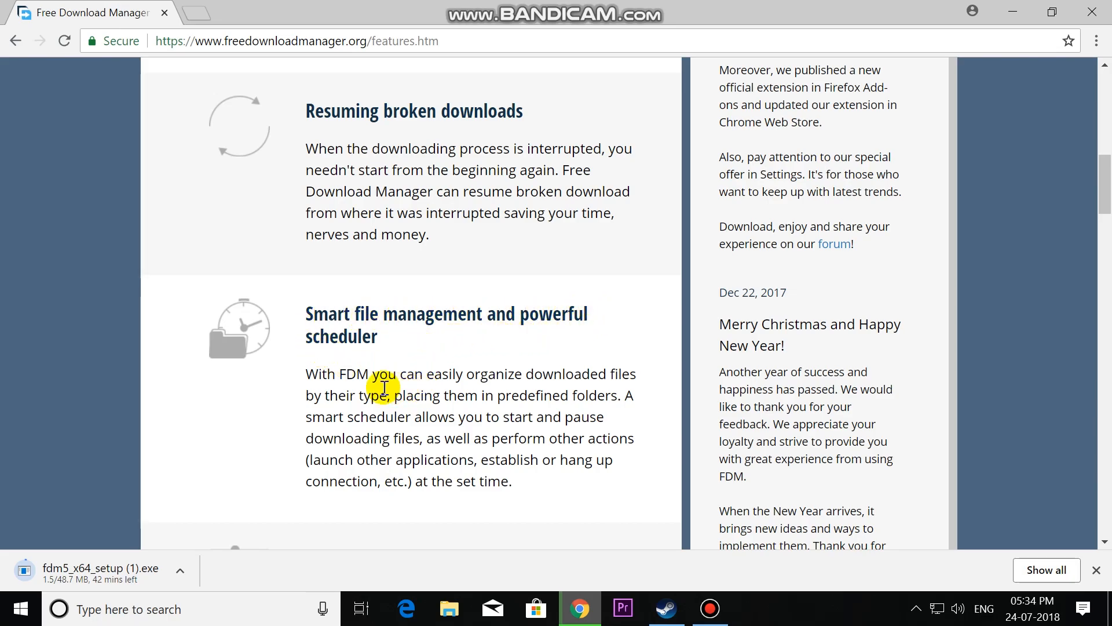
scroll("down", 3)
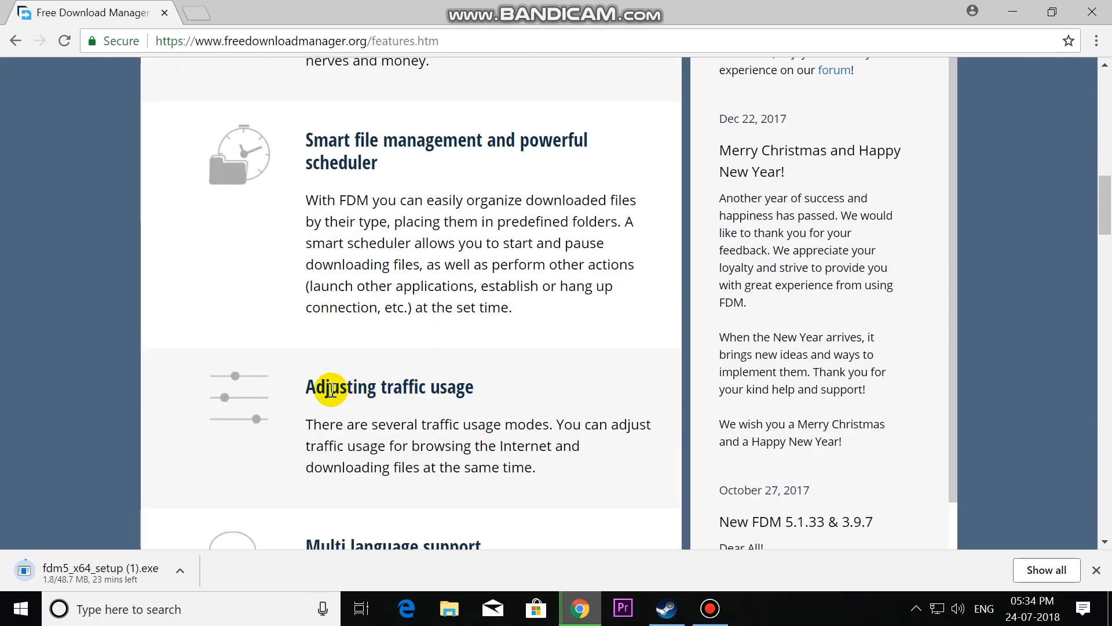
mouse_move(432, 415)
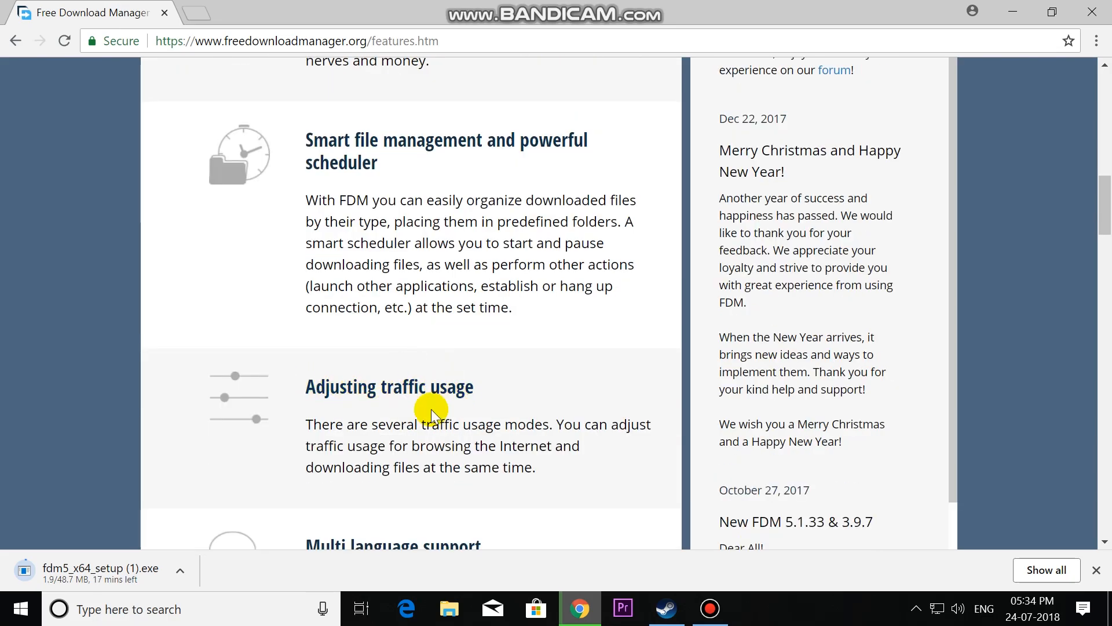
mouse_move(368, 424)
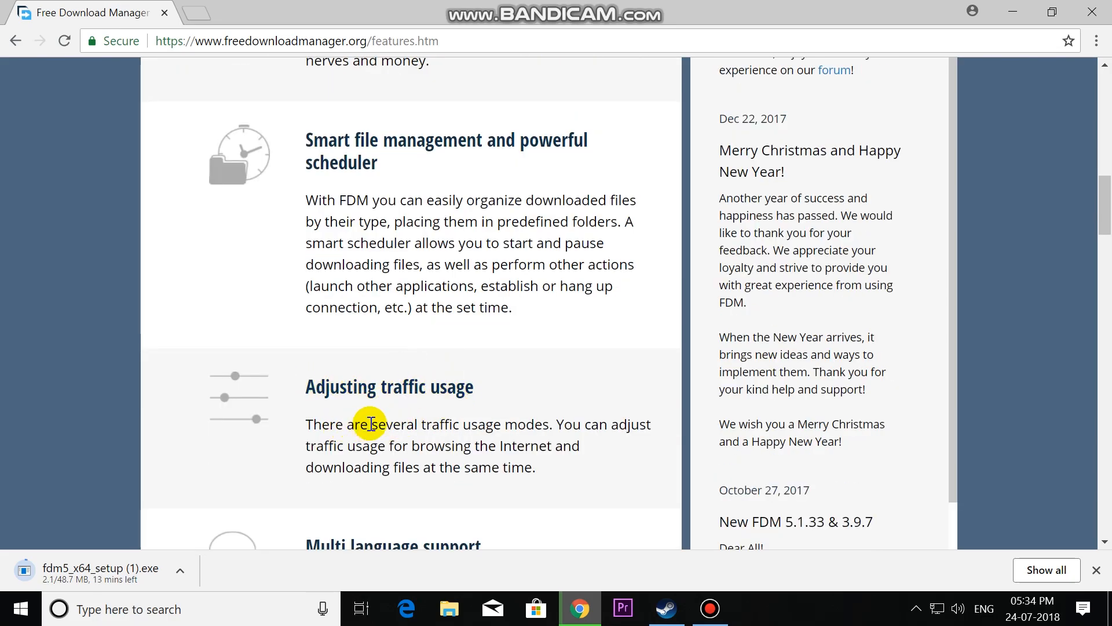
scroll("down", 3)
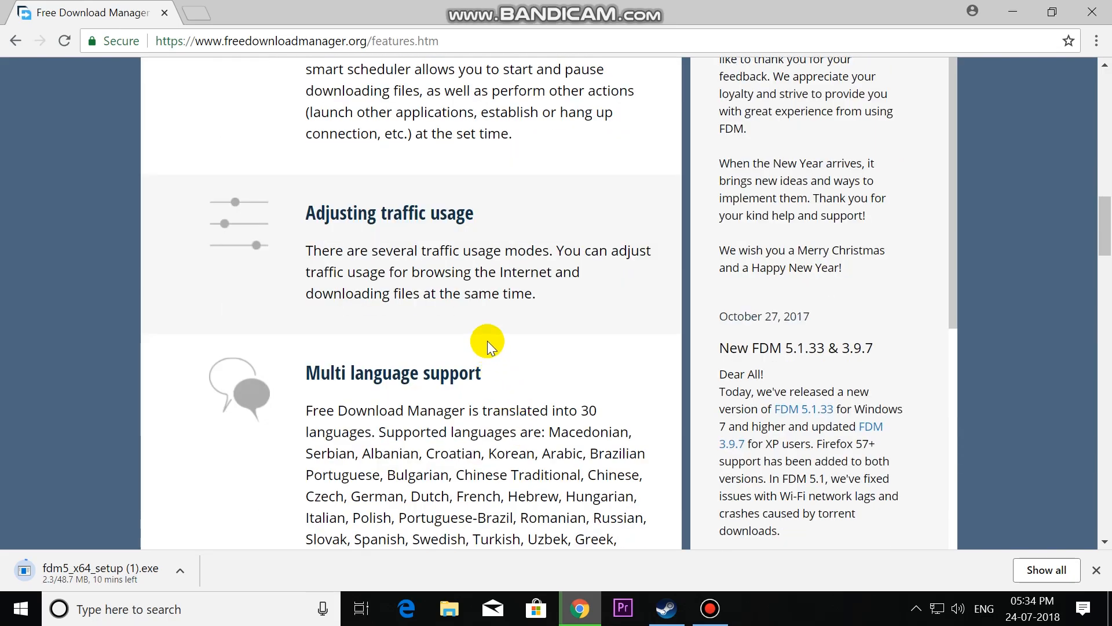
scroll("down", 3)
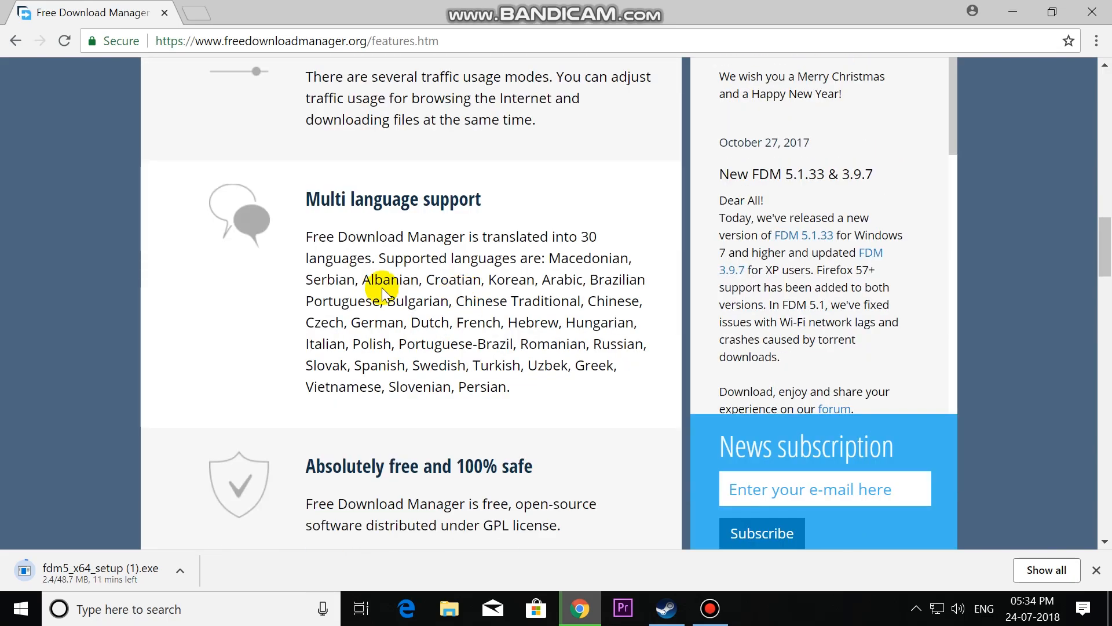
mouse_move(425, 293)
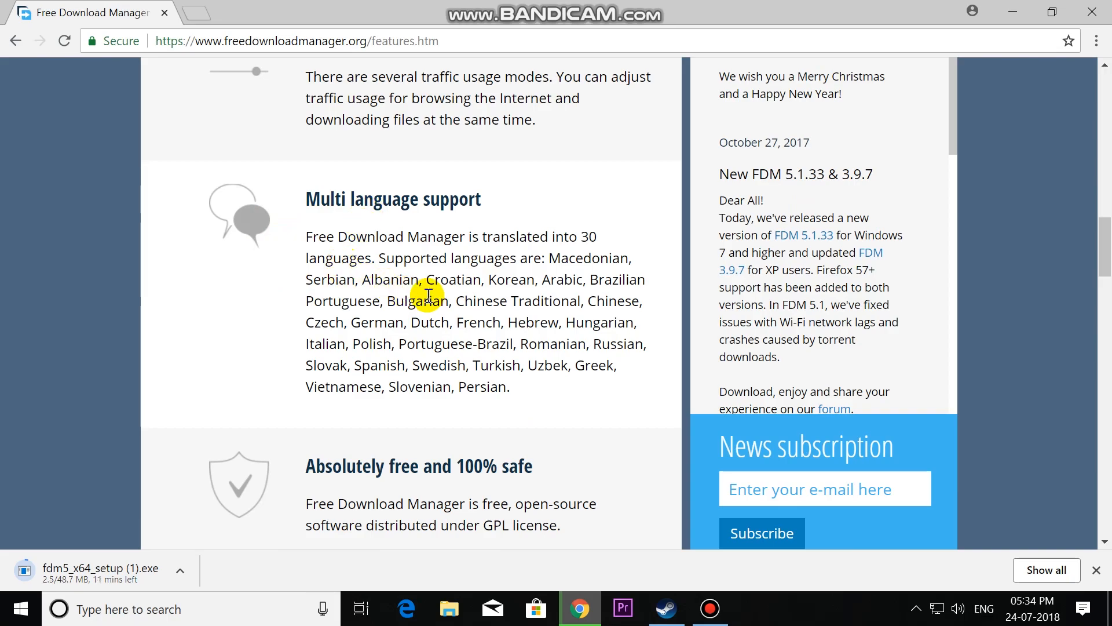
scroll("down", 3)
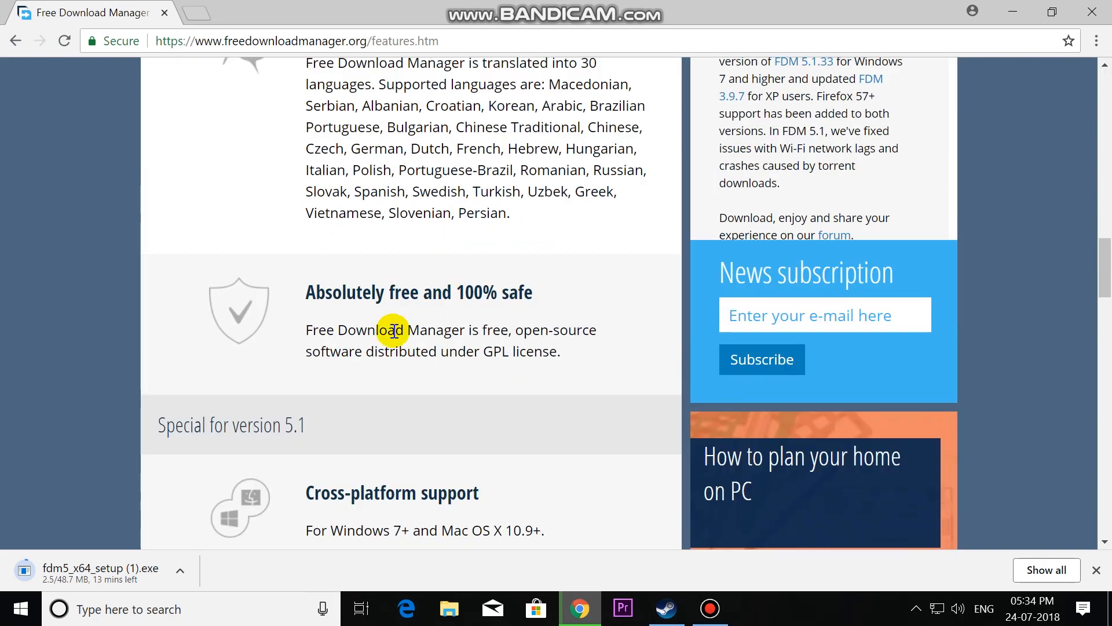
mouse_move(511, 290)
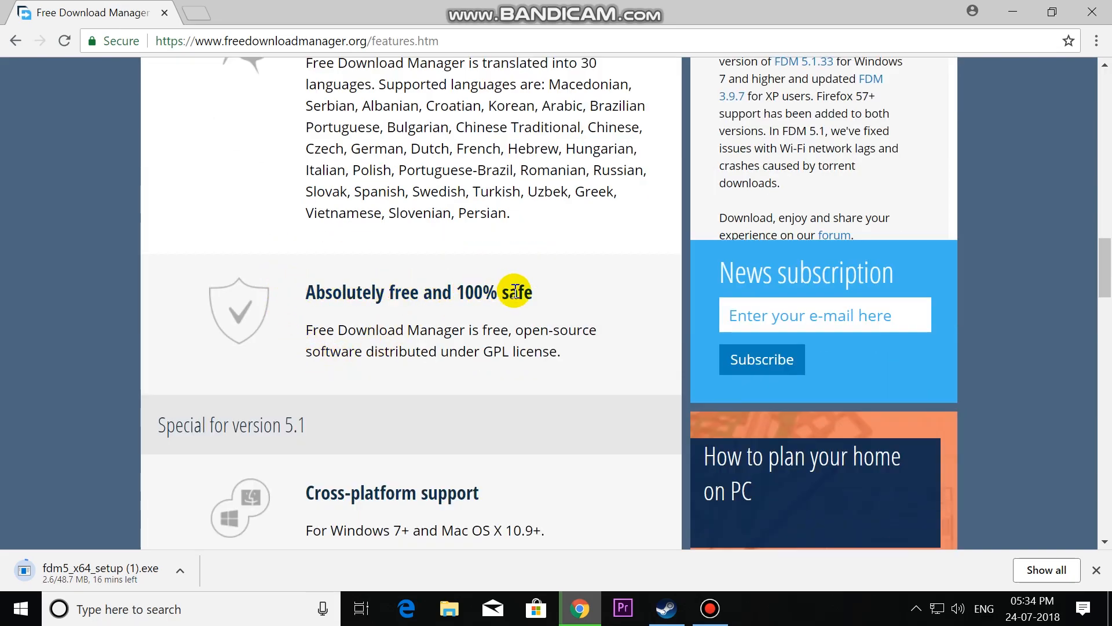
scroll("down", 3)
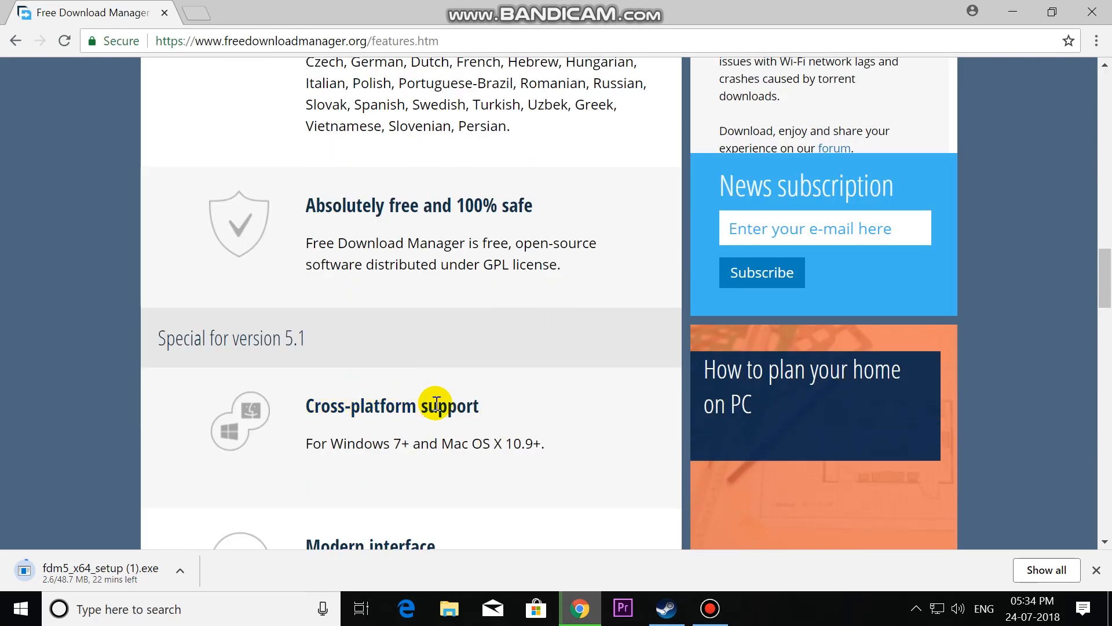
scroll("down", 3)
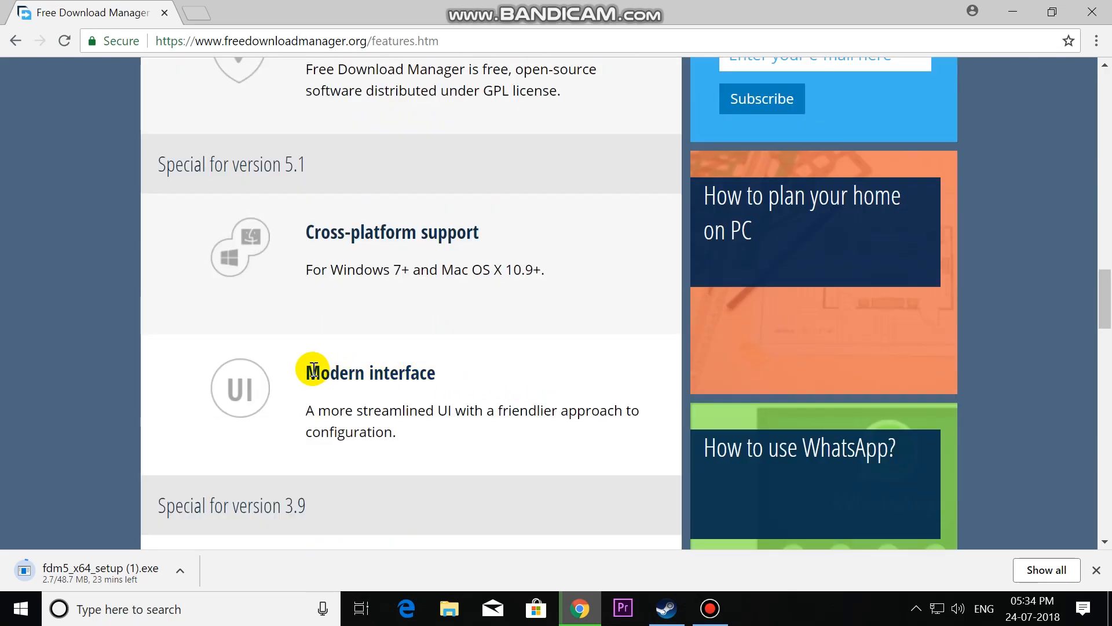
scroll("down", 3)
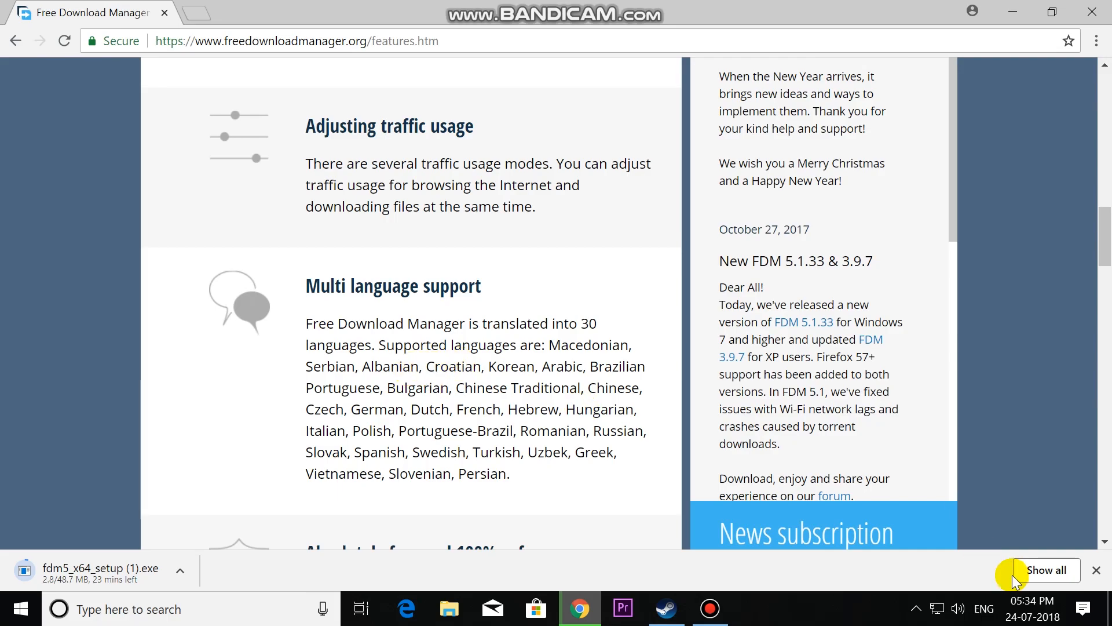
Step: Pause the duplicate installer download and show the completed fdm5_x64_setup.exe in its folder
left_click(1045, 570)
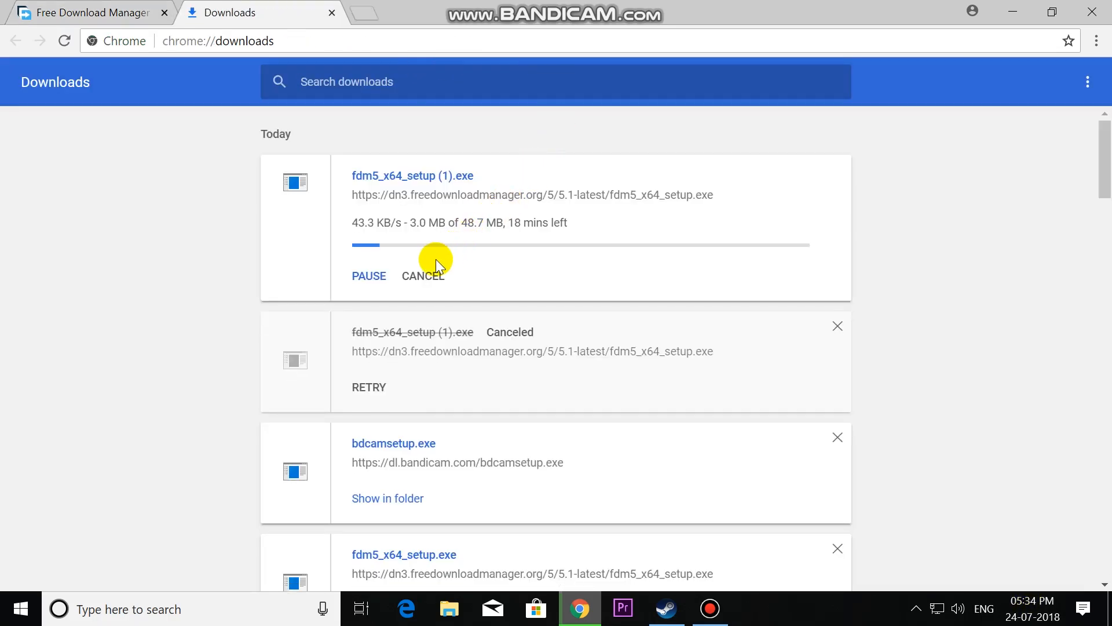
mouse_move(419, 297)
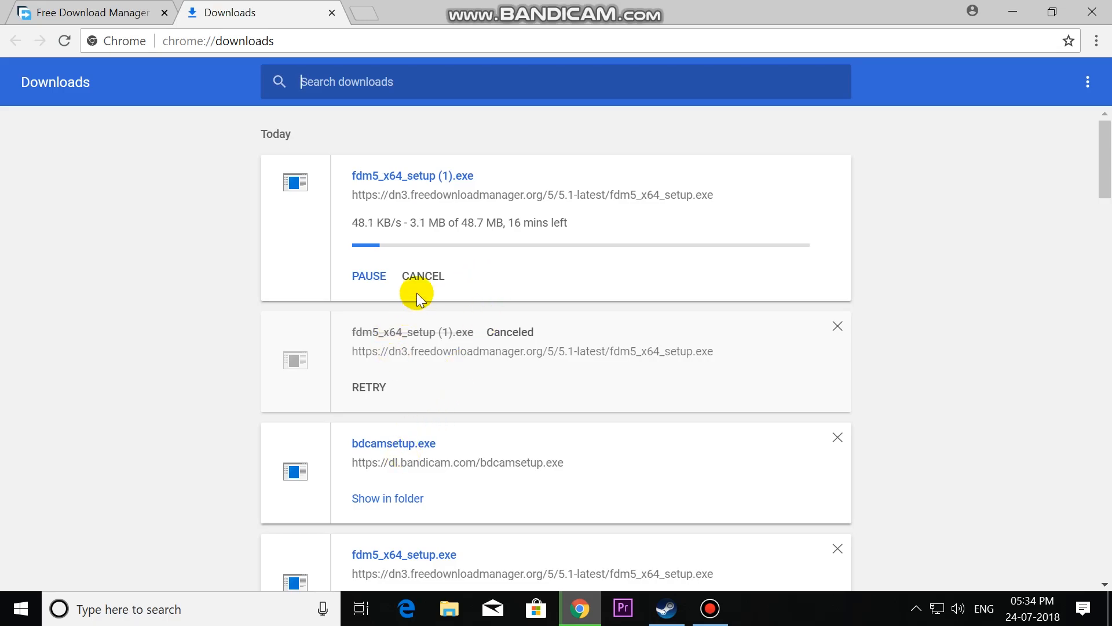
left_click(369, 276)
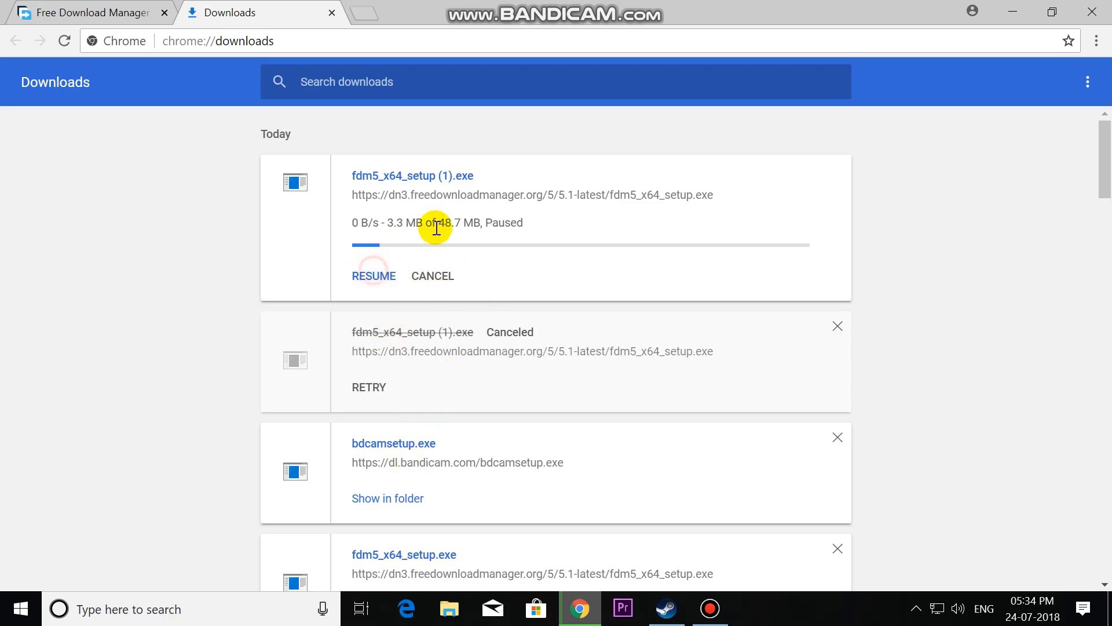
scroll("down", 3)
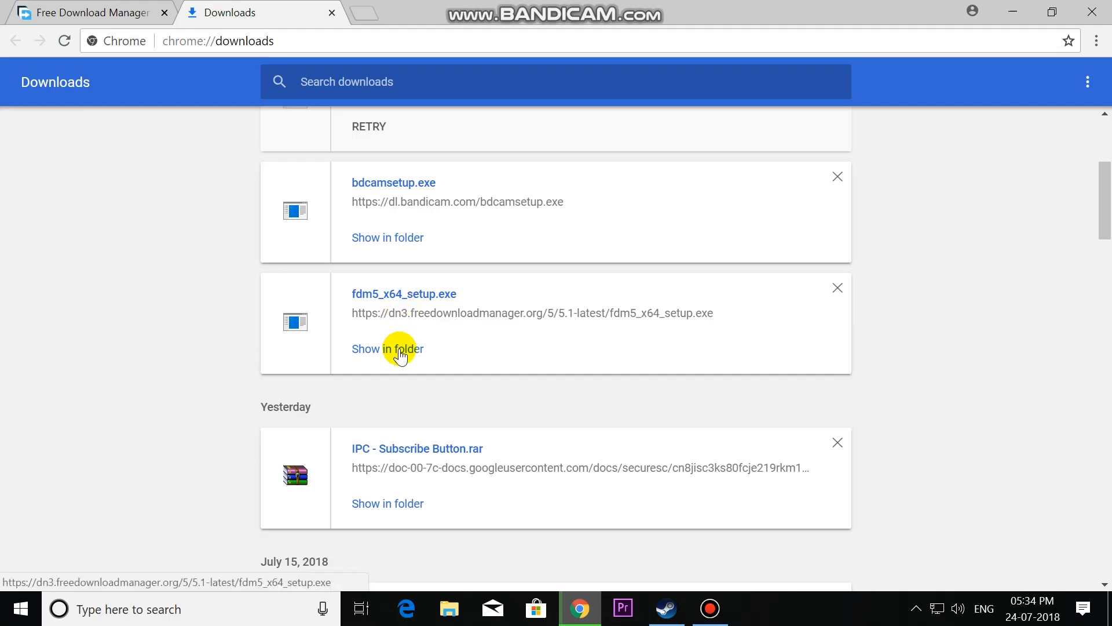
left_click(386, 349)
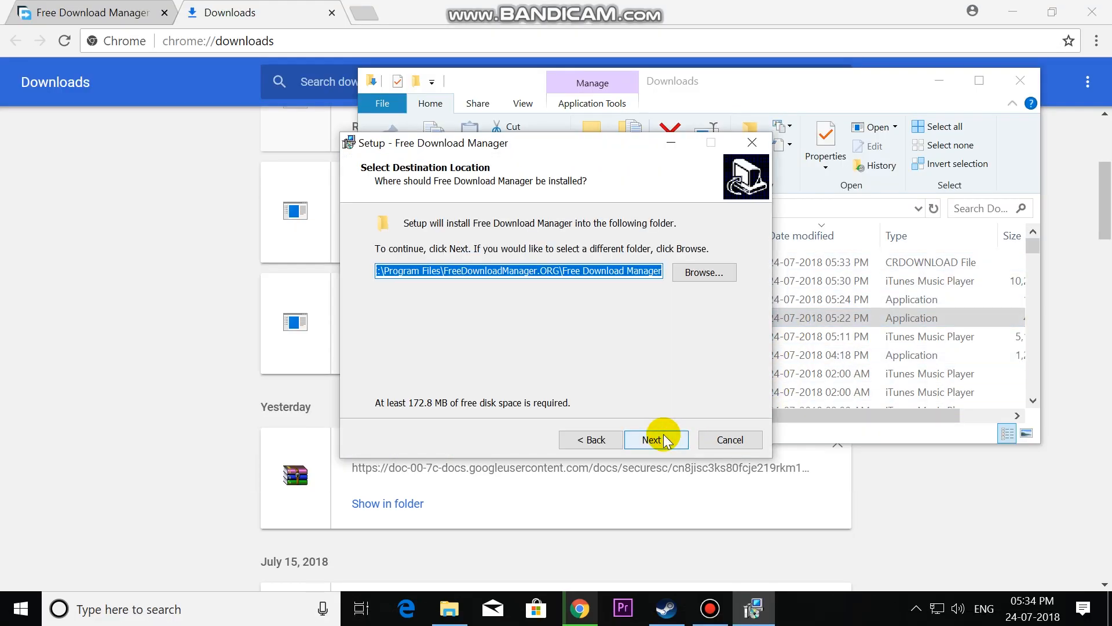
Step: Install FDM to the default folder and finish setup with 'Launch Free Download Manager' checked
left_click(651, 439)
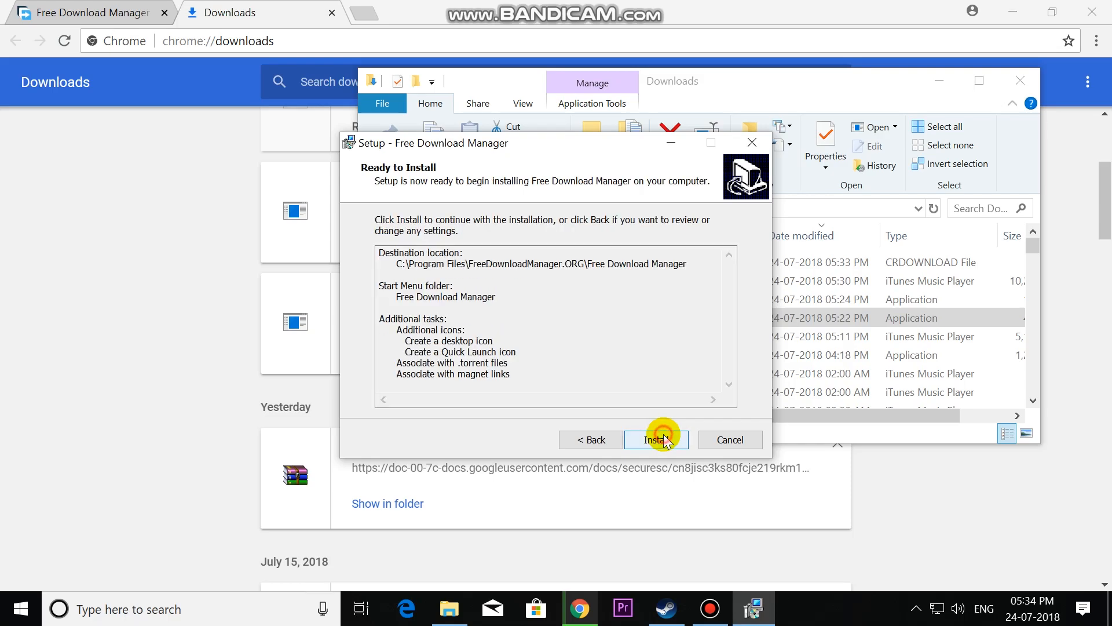
left_click(656, 439)
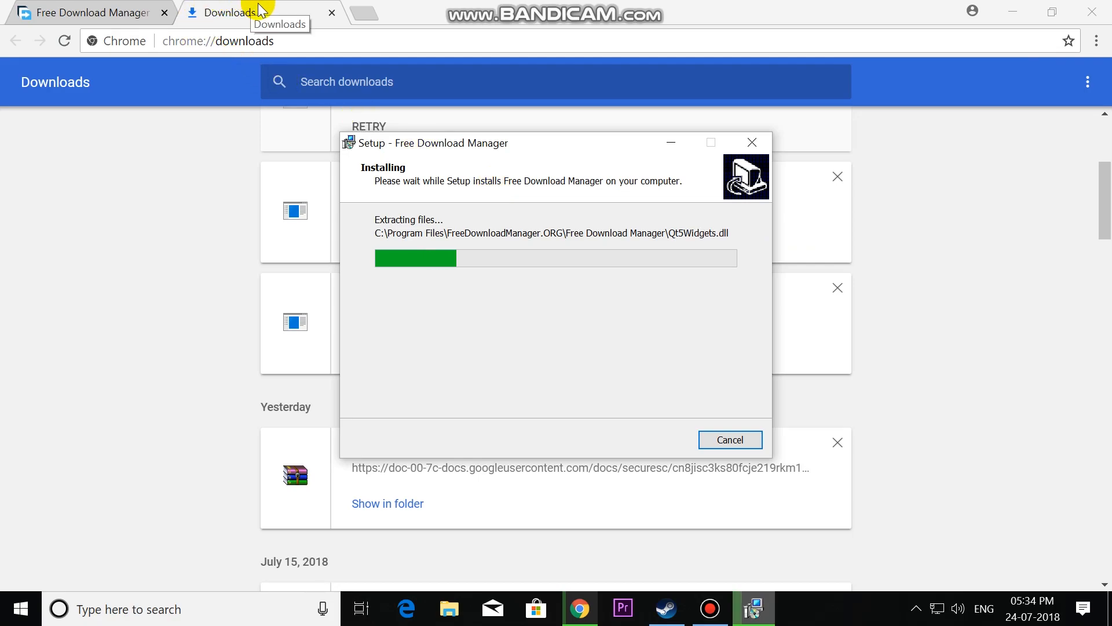
mouse_move(281, 61)
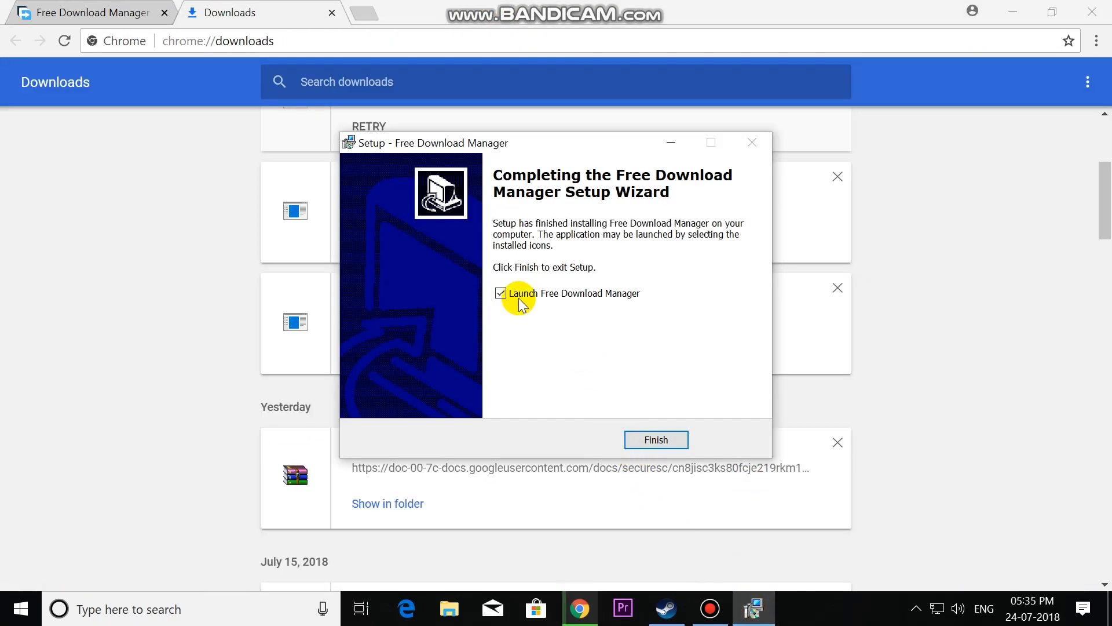
left_click(653, 439)
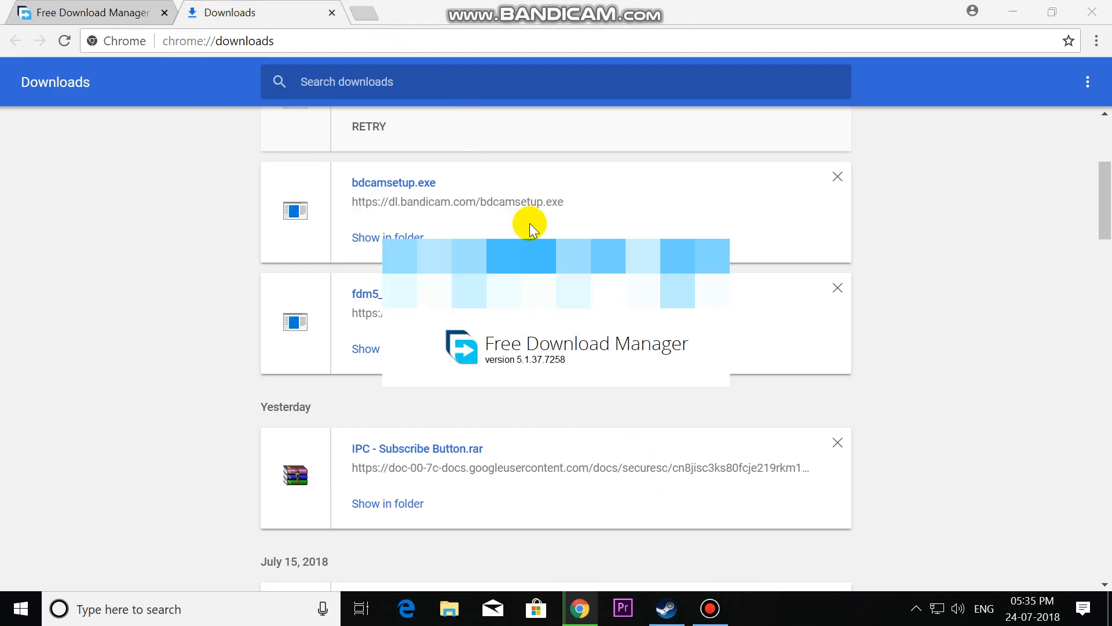
mouse_move(736, 327)
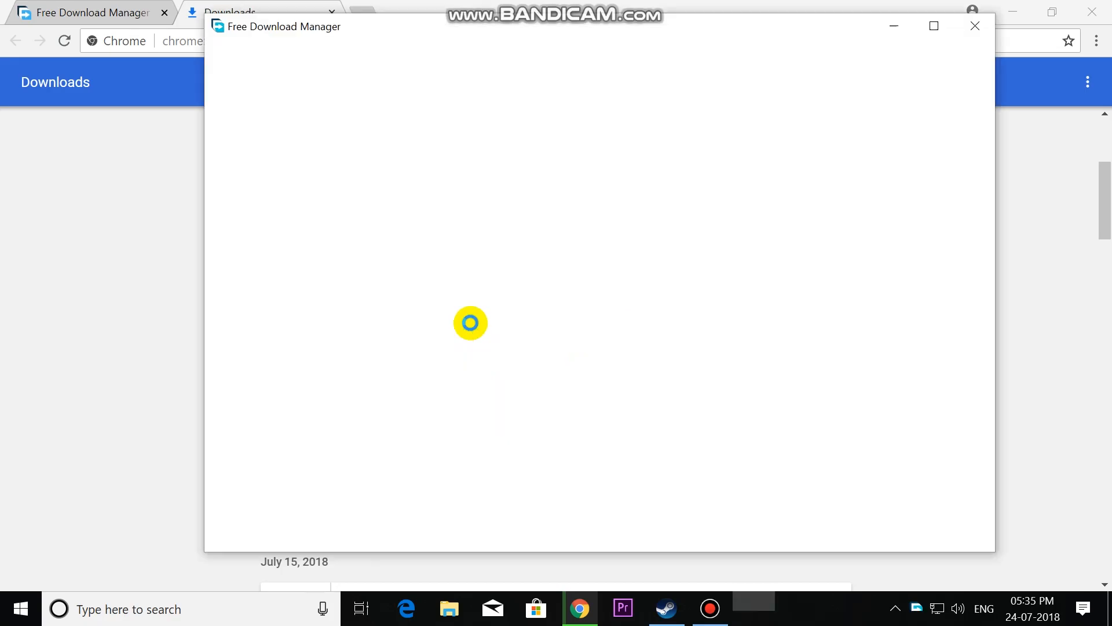
mouse_move(593, 65)
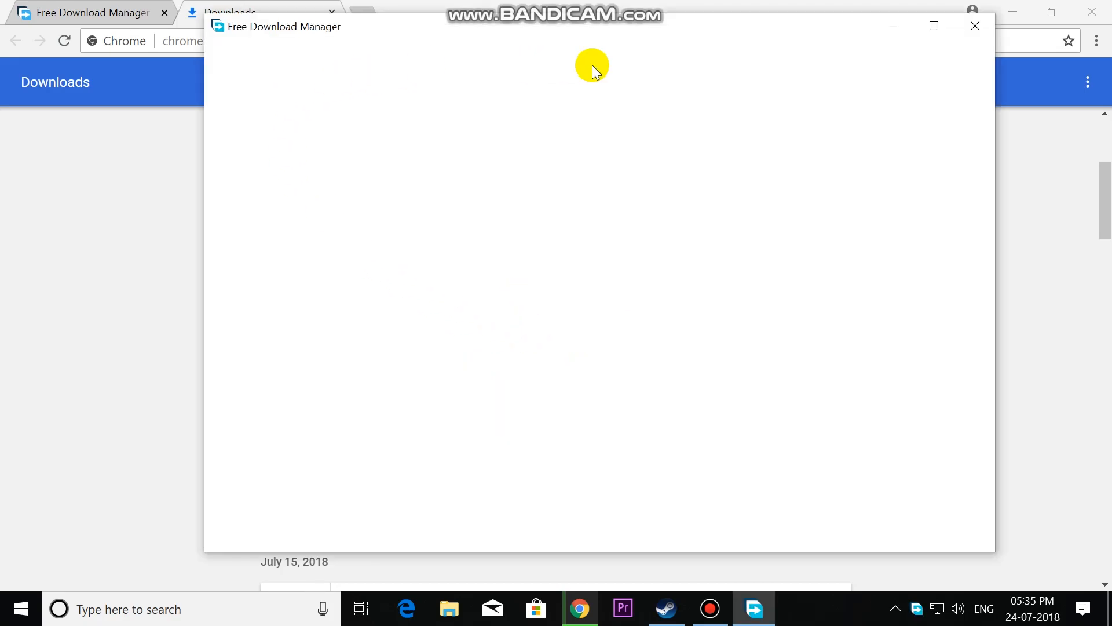
mouse_move(767, 141)
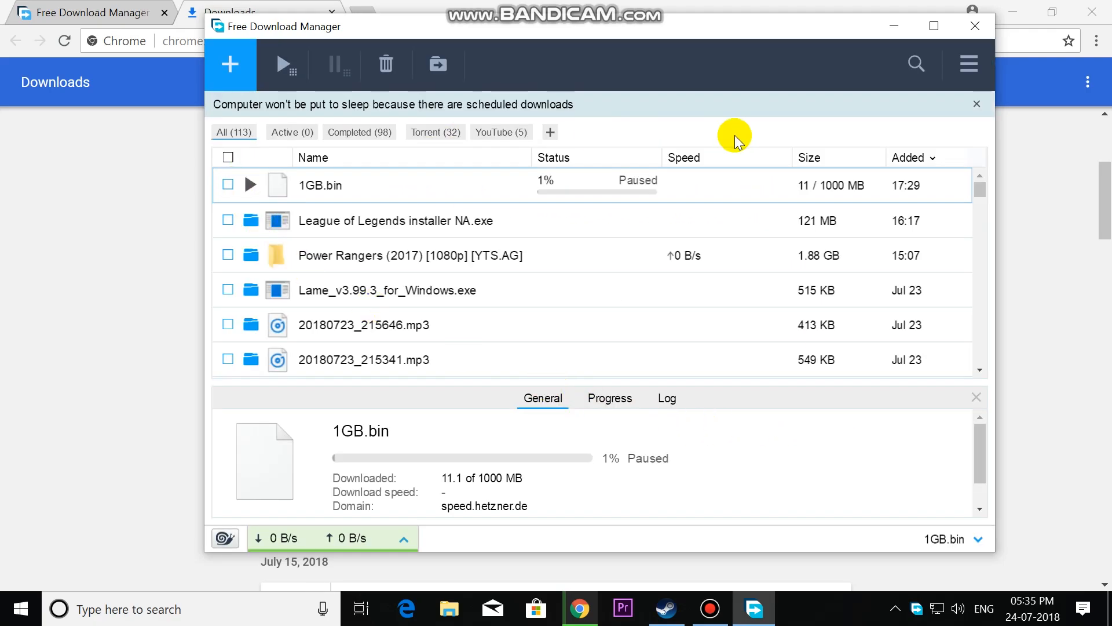
mouse_move(228, 157)
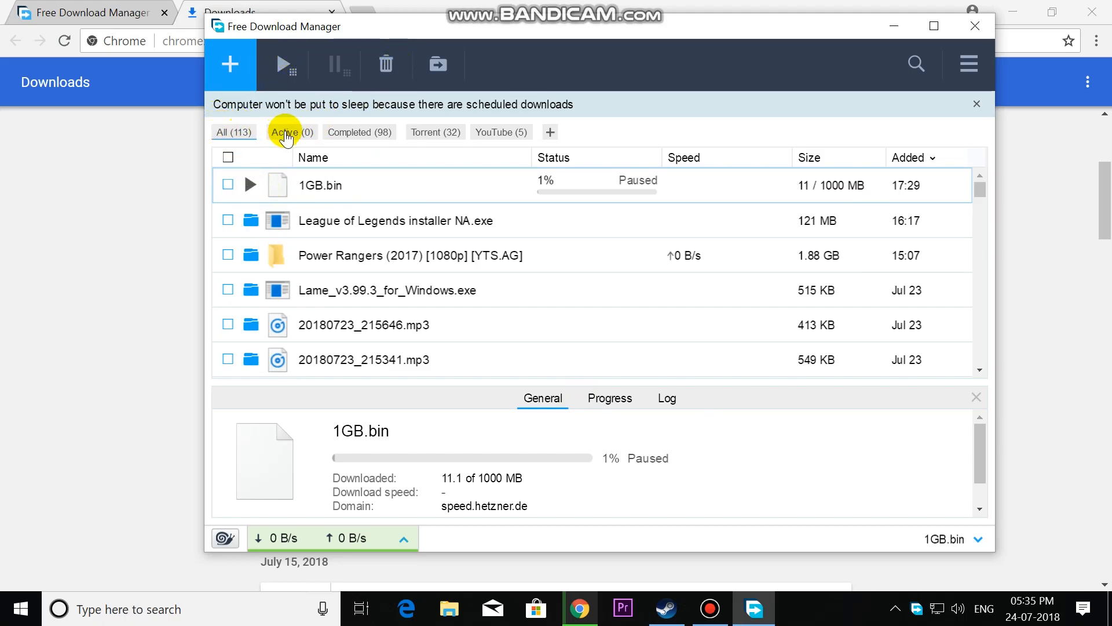
mouse_move(582, 135)
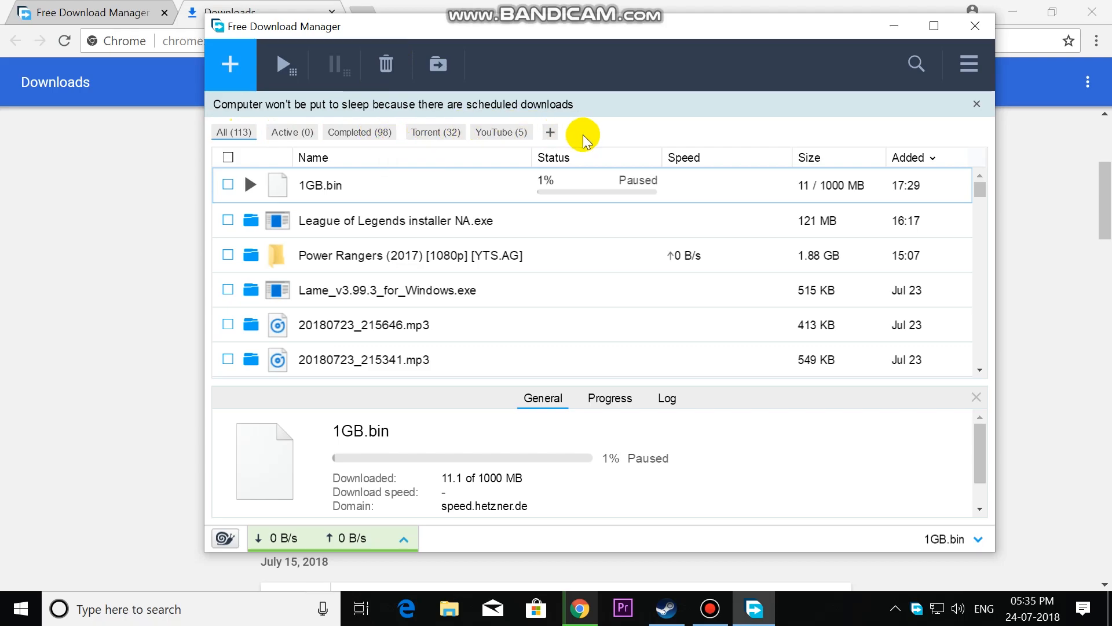
mouse_move(997, 67)
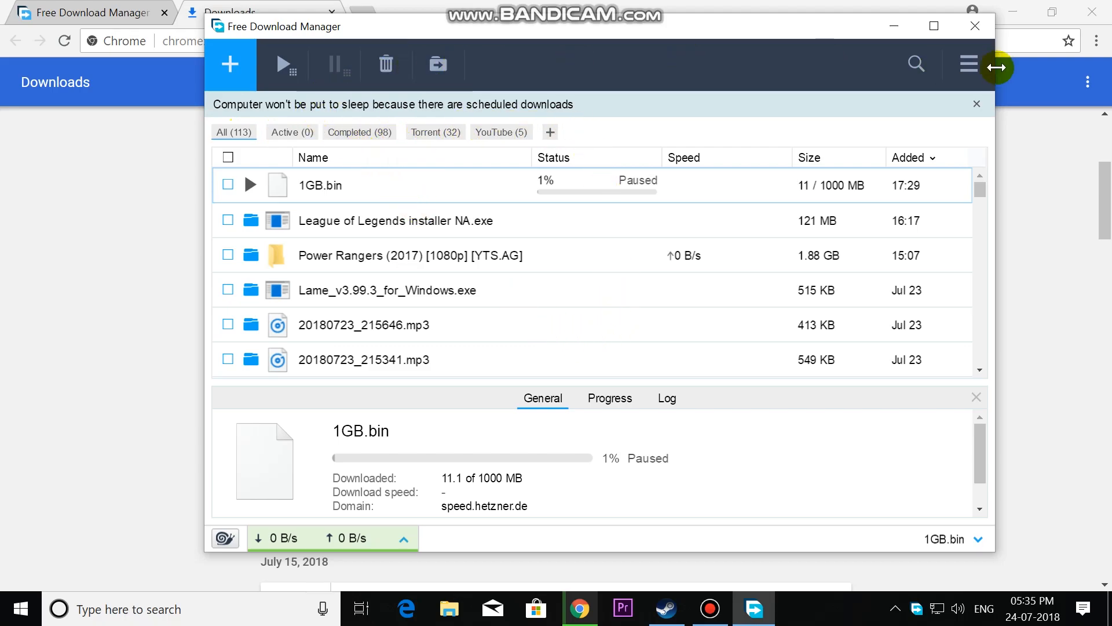
mouse_move(933, 67)
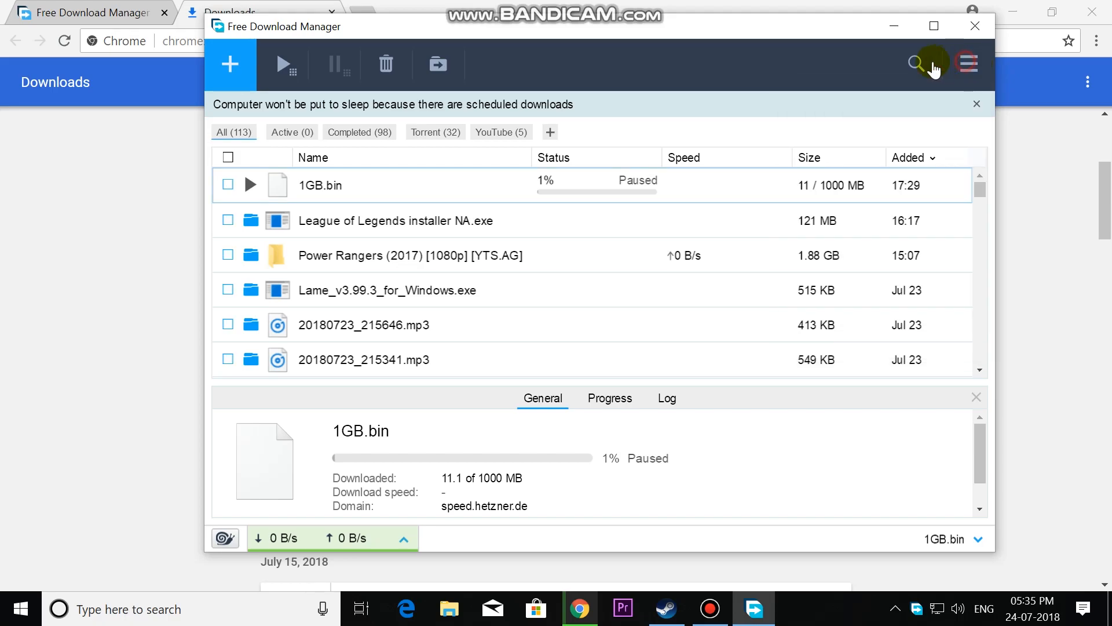
mouse_move(226, 153)
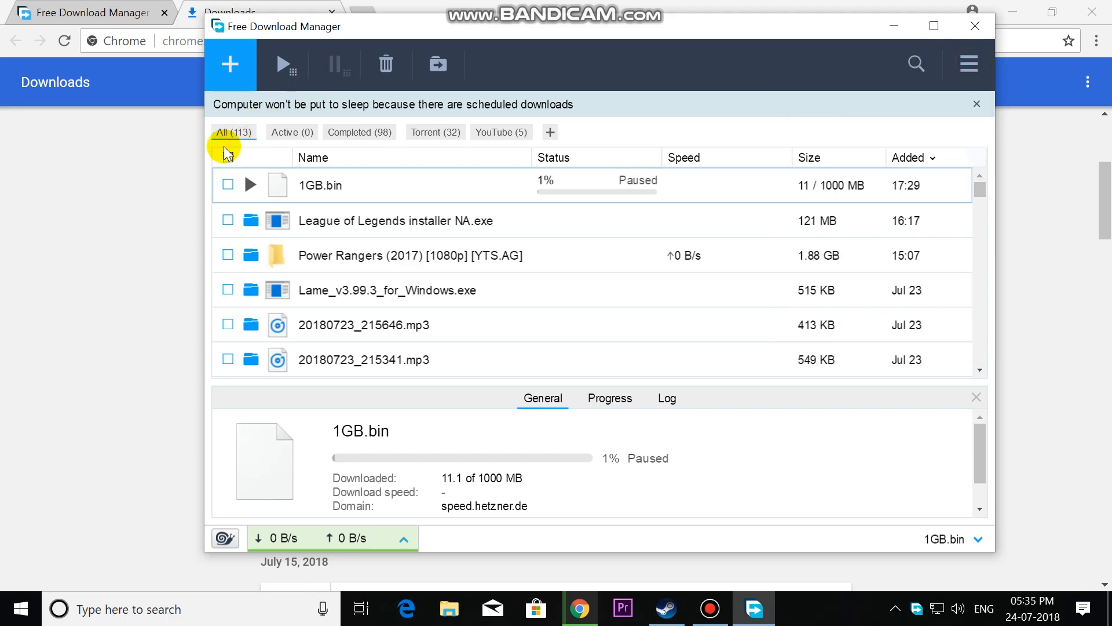
mouse_move(229, 63)
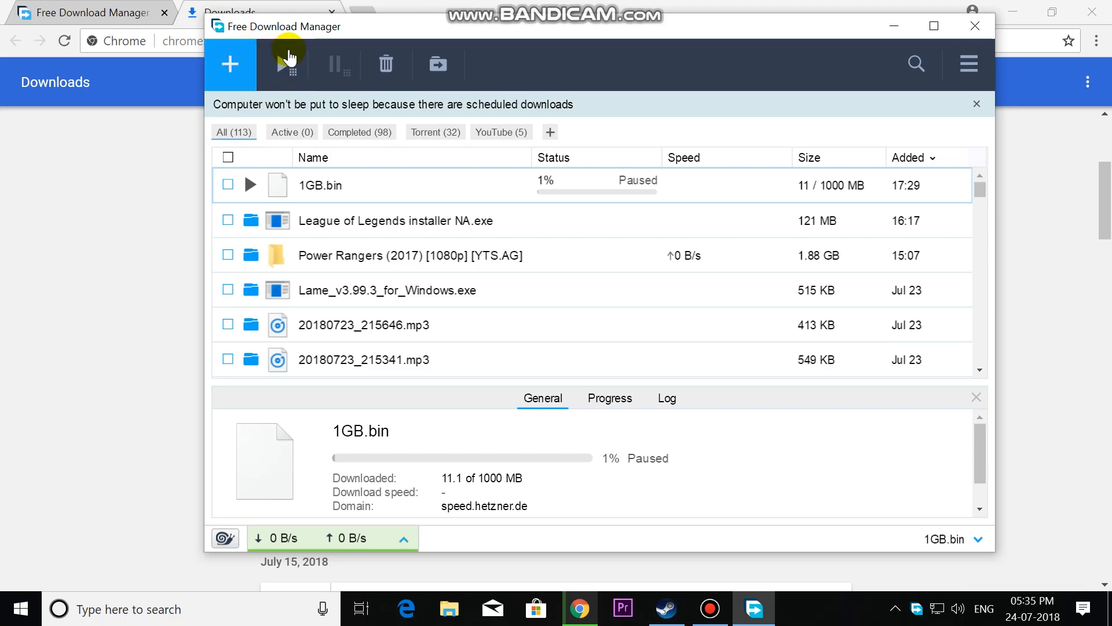
mouse_move(875, 33)
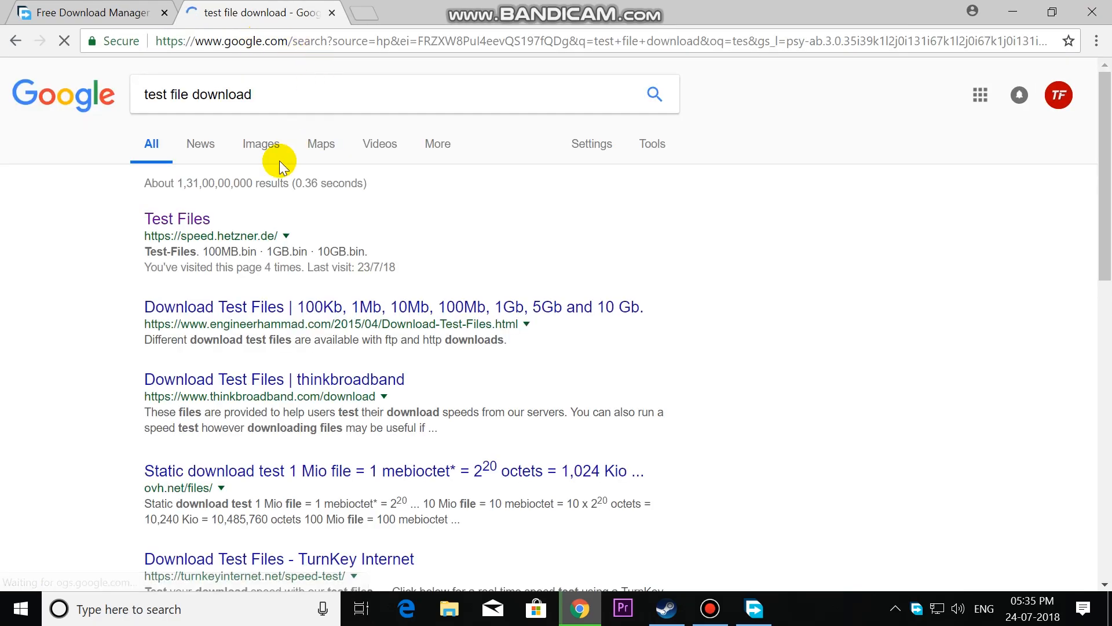
Step: Copy the 1GB.bin link address from the speed.hetzner.de Test Files page
left_click(176, 219)
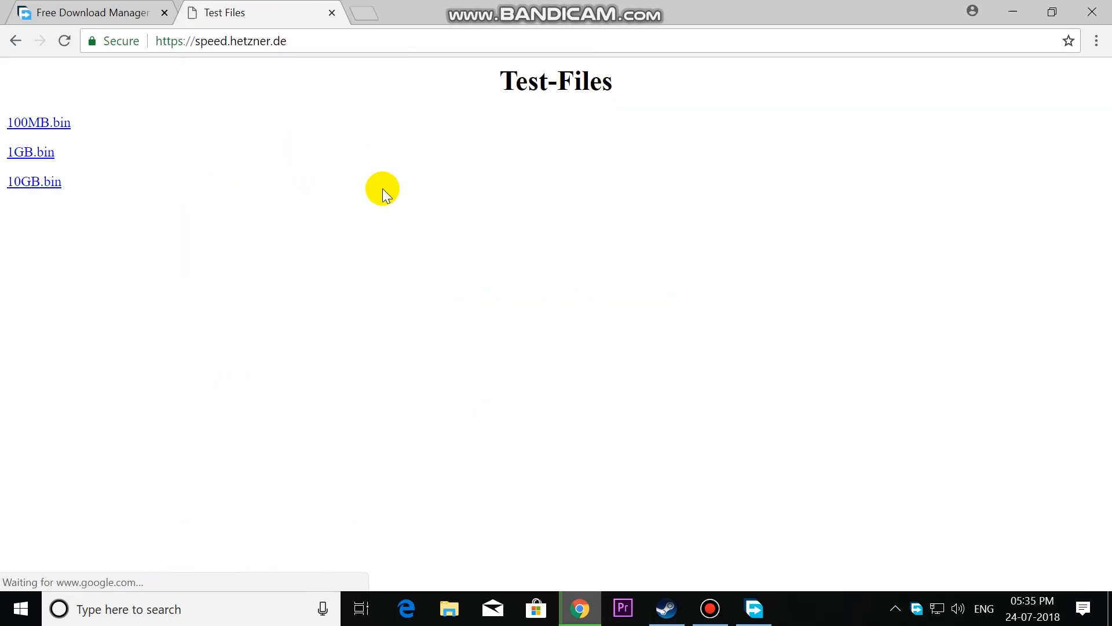
right_click(30, 152)
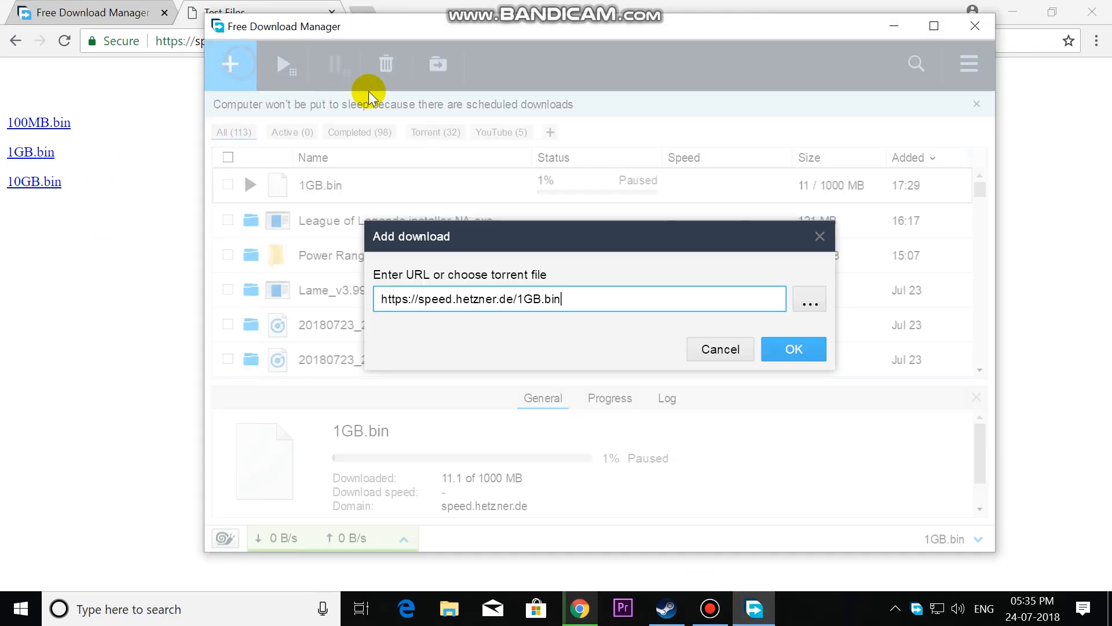
left_click(792, 349)
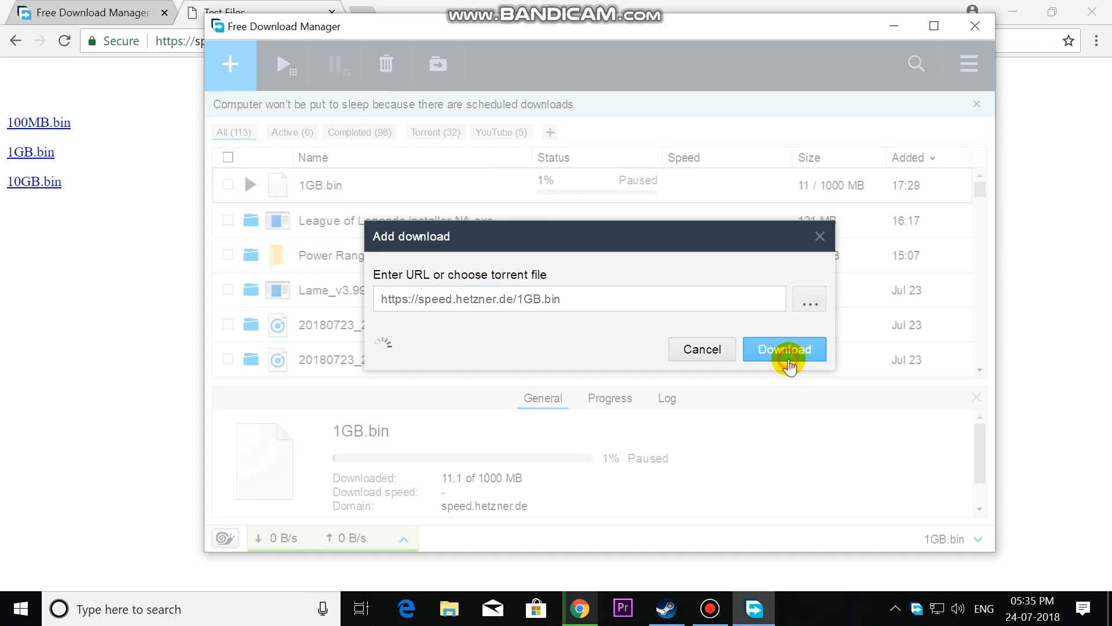
left_click(784, 349)
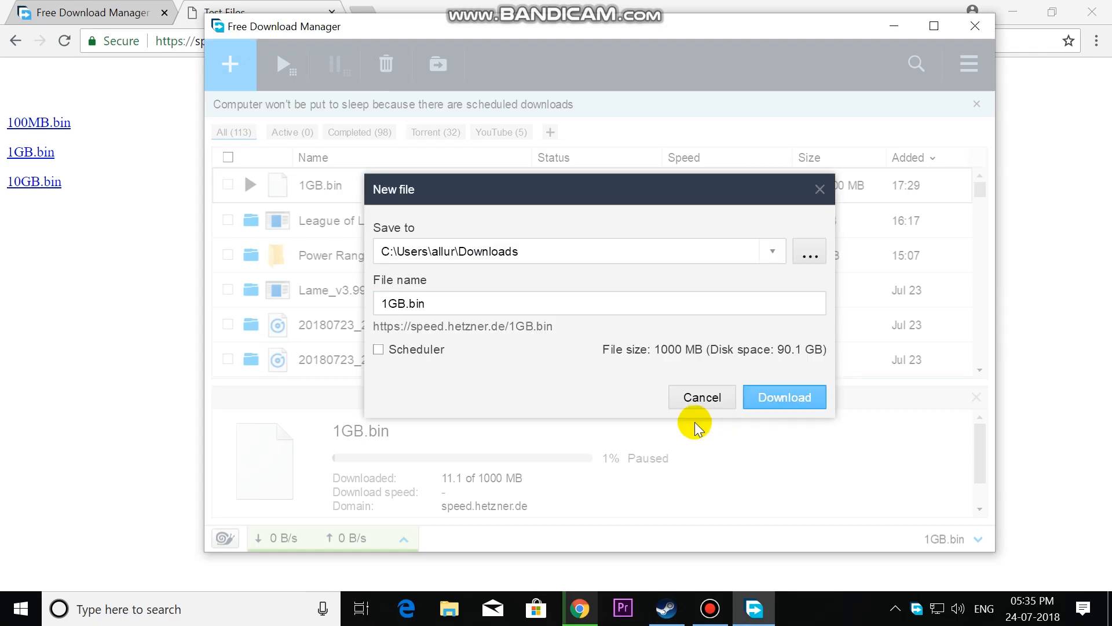
mouse_move(363, 277)
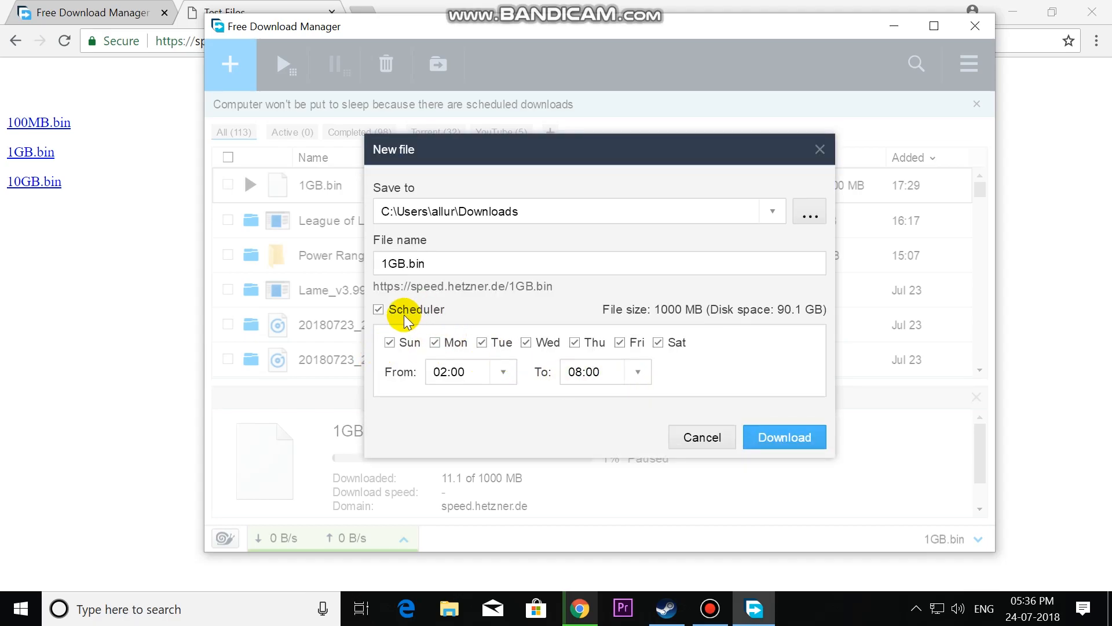
left_click(379, 309)
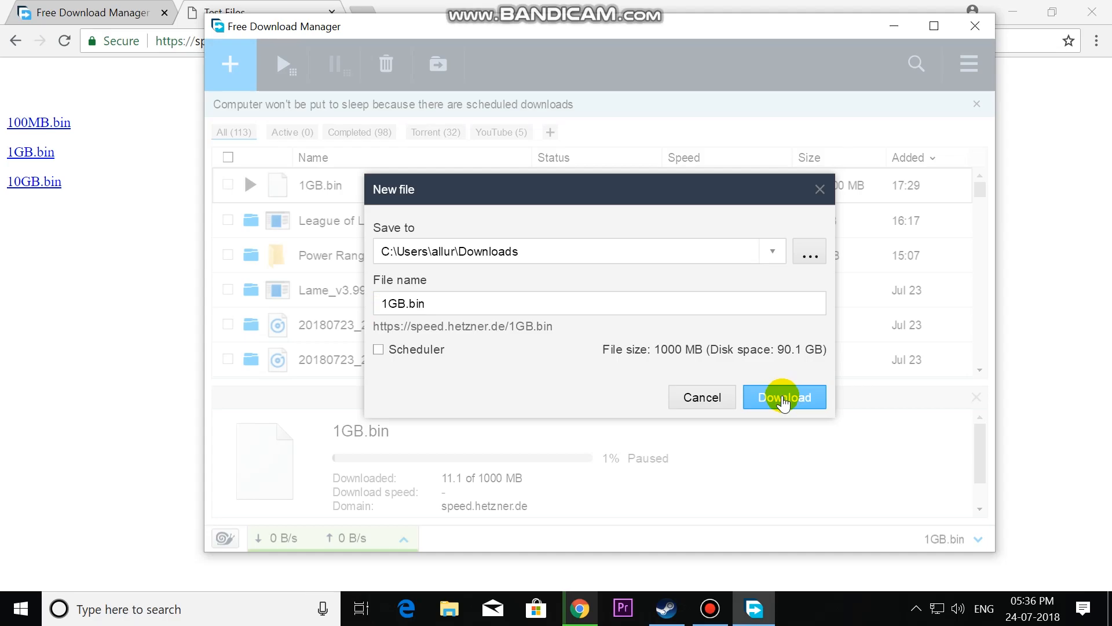
left_click(784, 396)
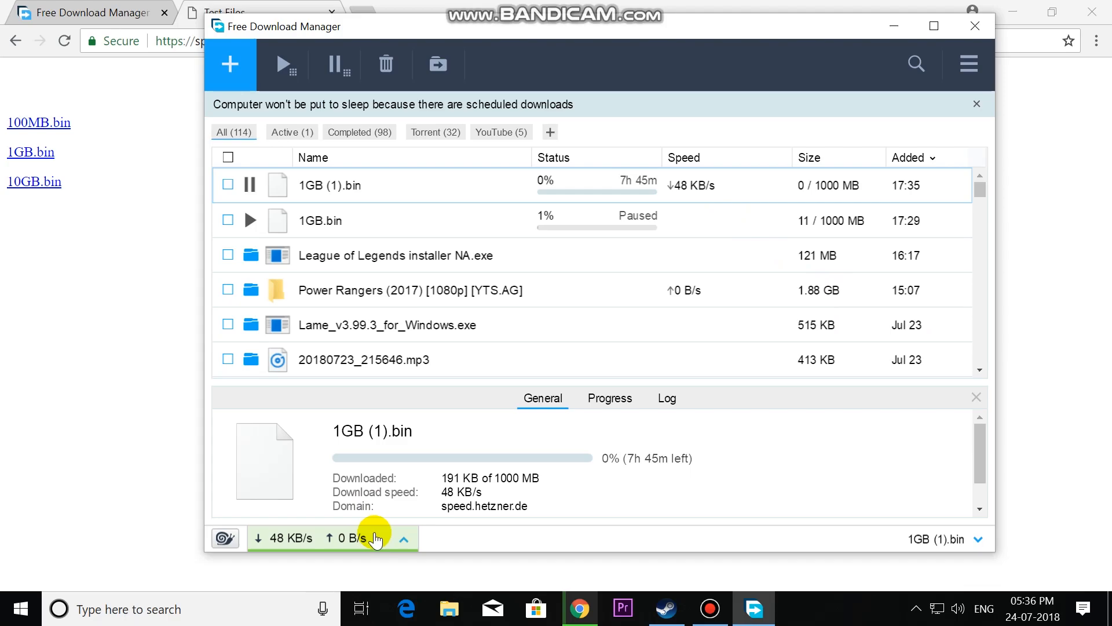
Step: Check the speed mode menu, then pause 1GB (1).bin at about 7.6 of 1000 MB
left_click(404, 537)
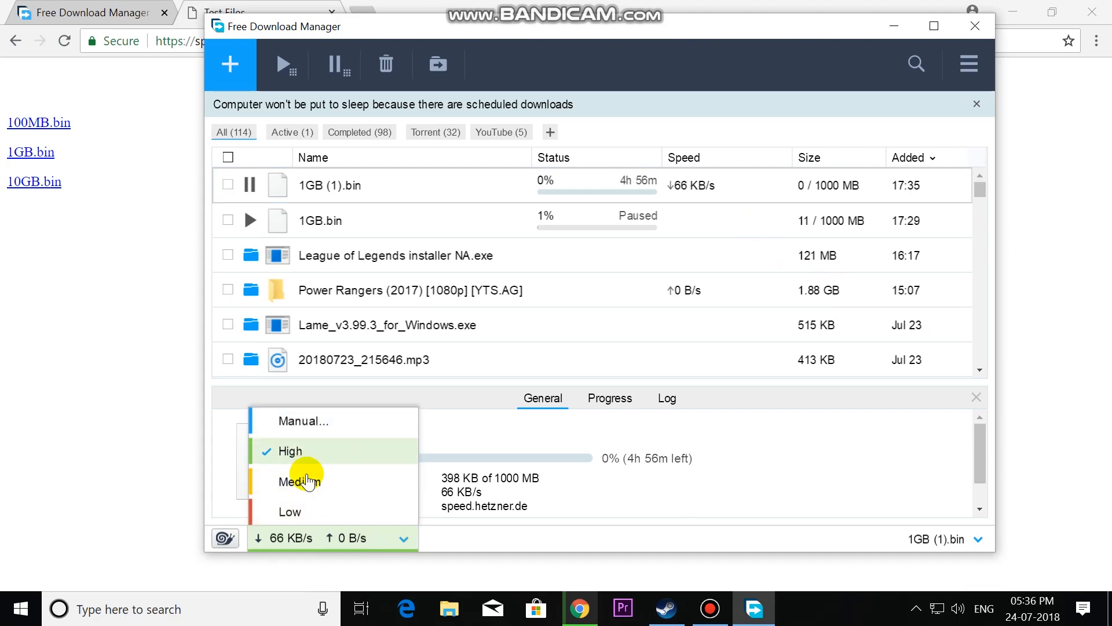
mouse_move(306, 512)
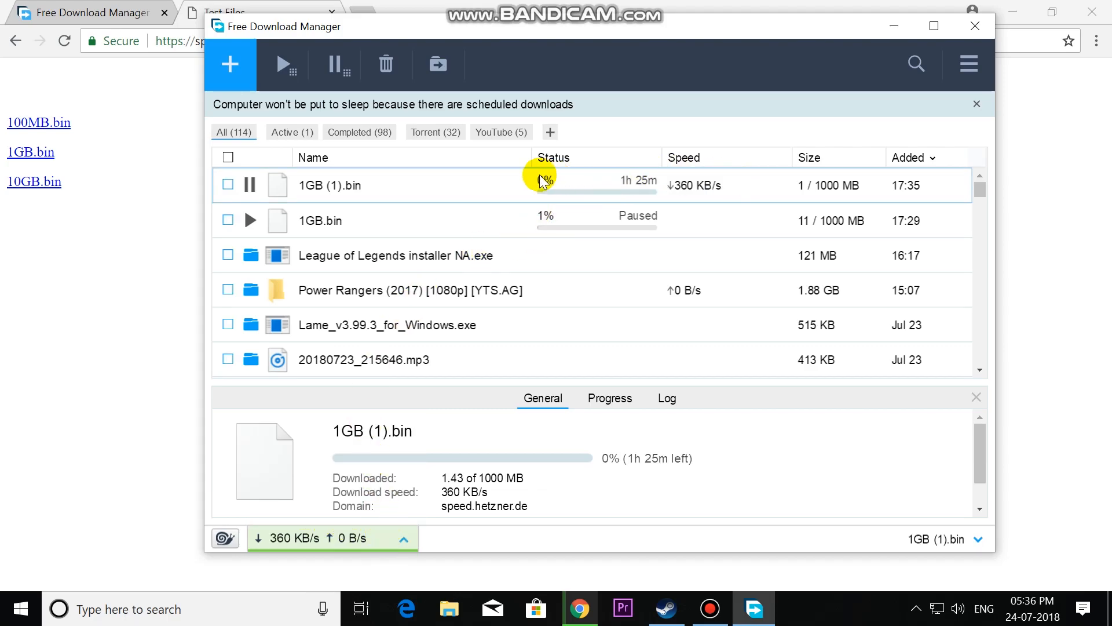
mouse_move(250, 186)
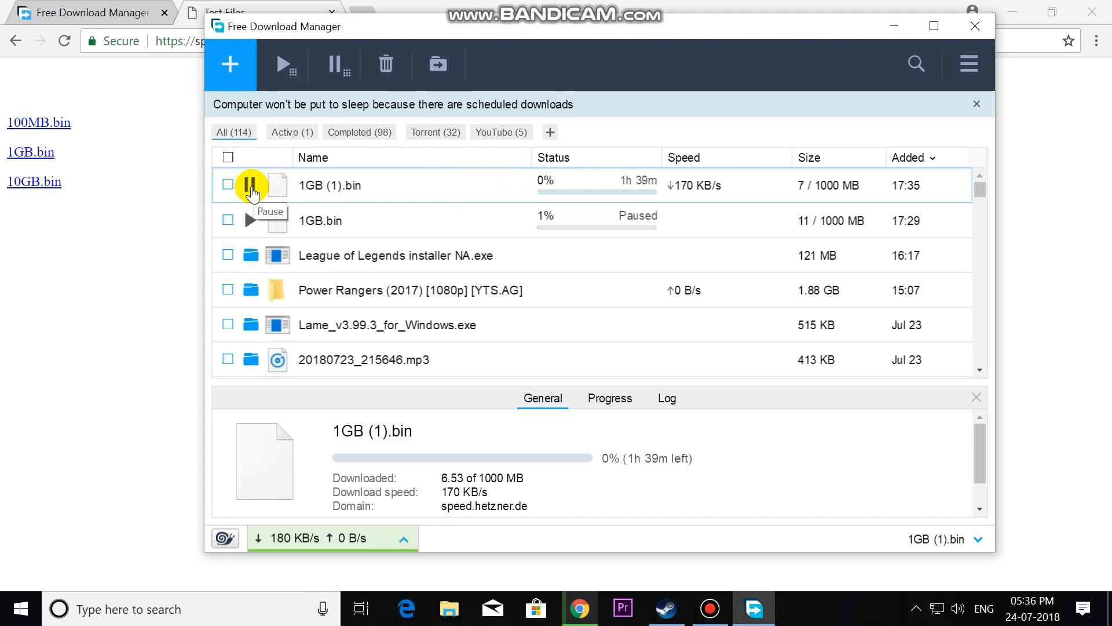
left_click(251, 184)
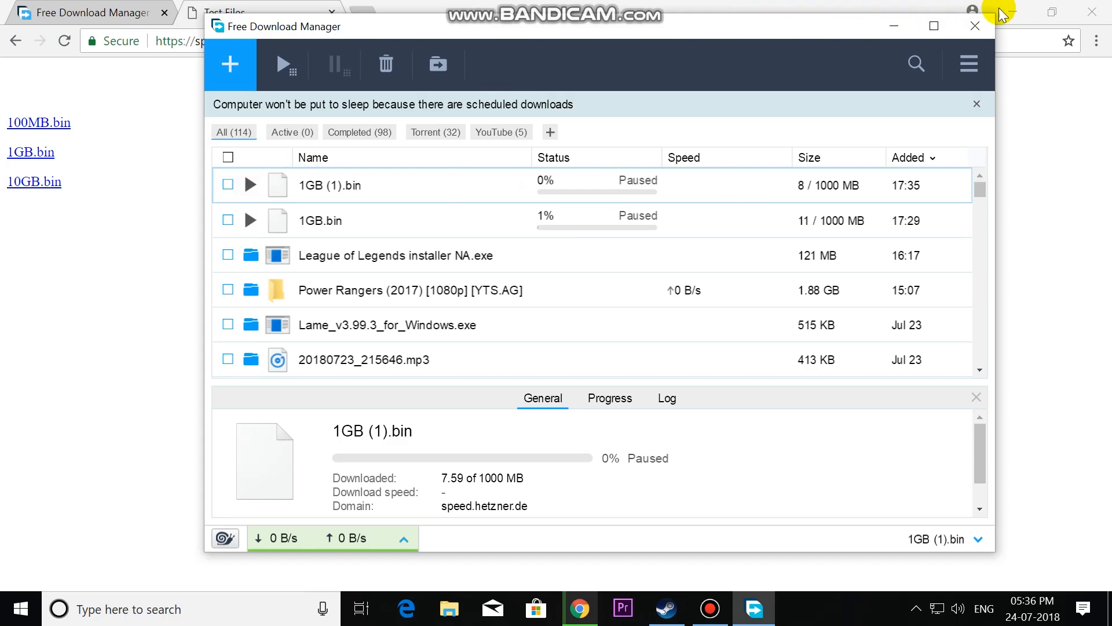